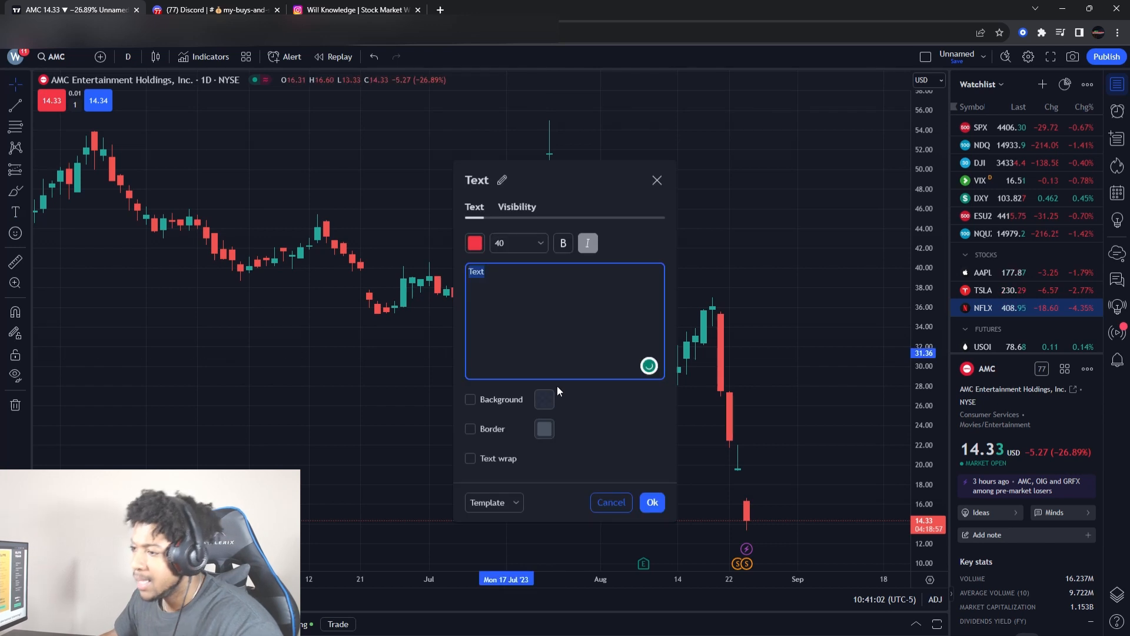
# Place a white "AMC" text label in the middle of the chart.
pyautogui.write('AMC')
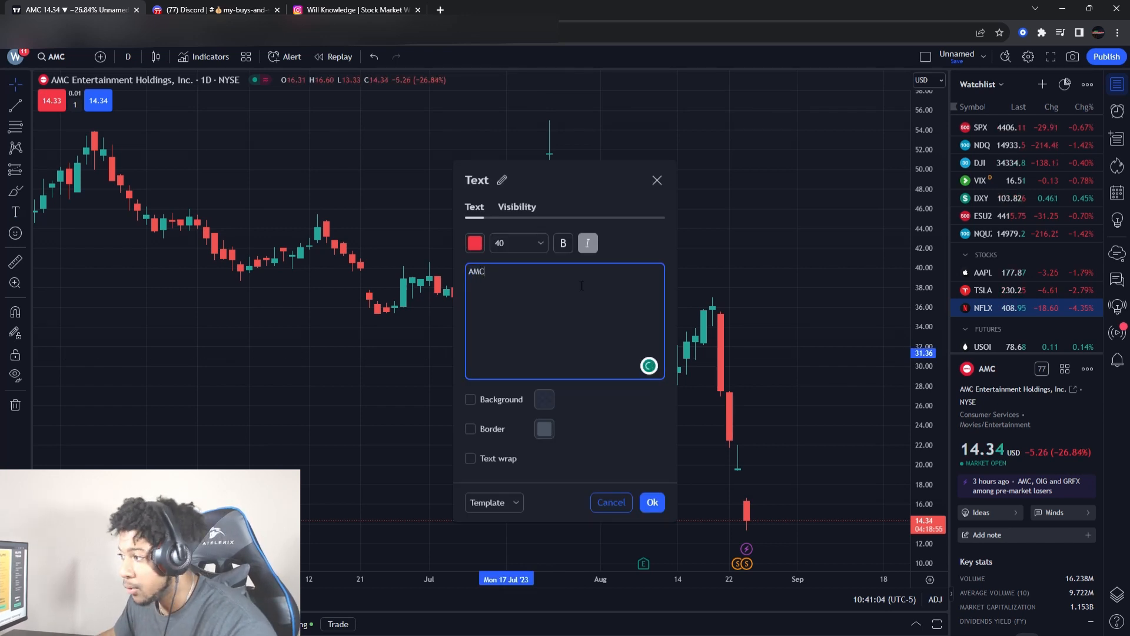
pyautogui.click(473, 243)
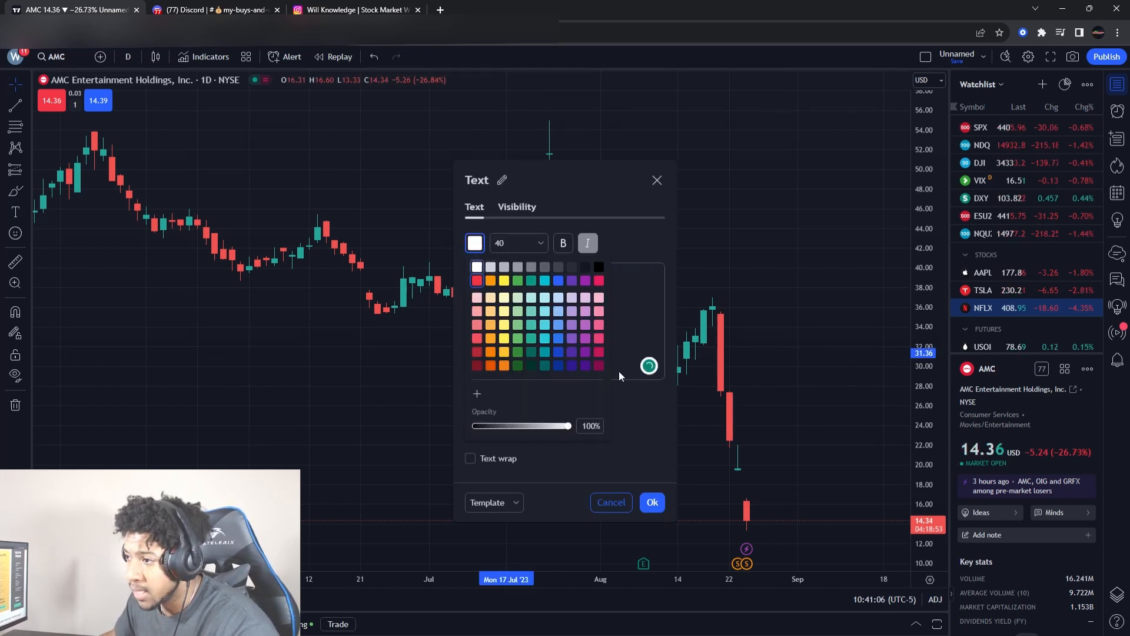
pyautogui.click(650, 501)
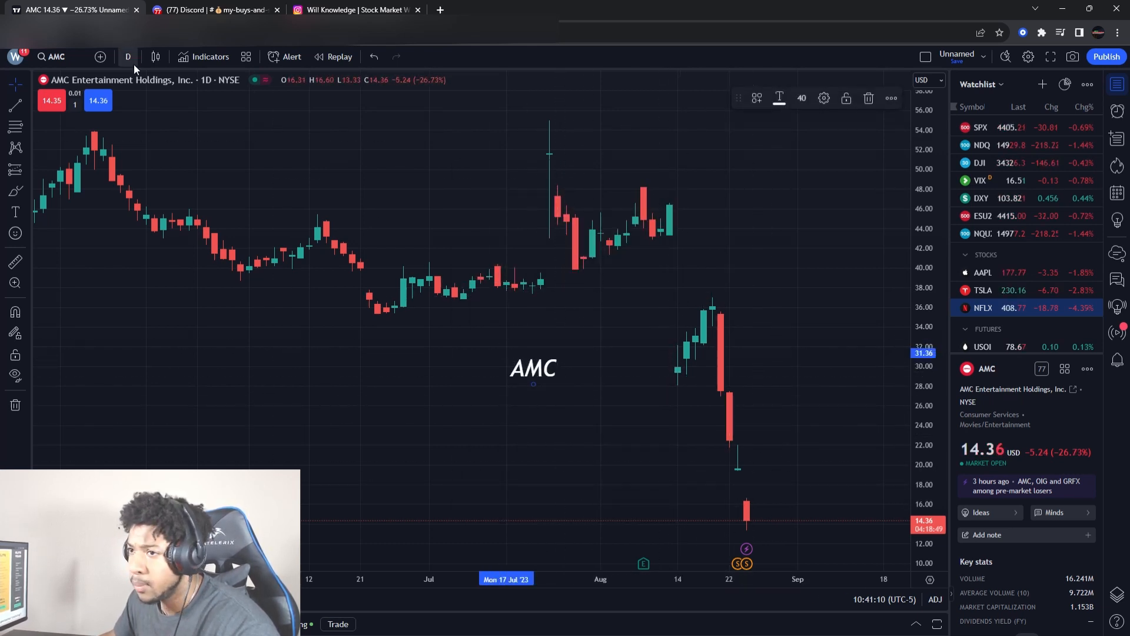
pyautogui.click(127, 56)
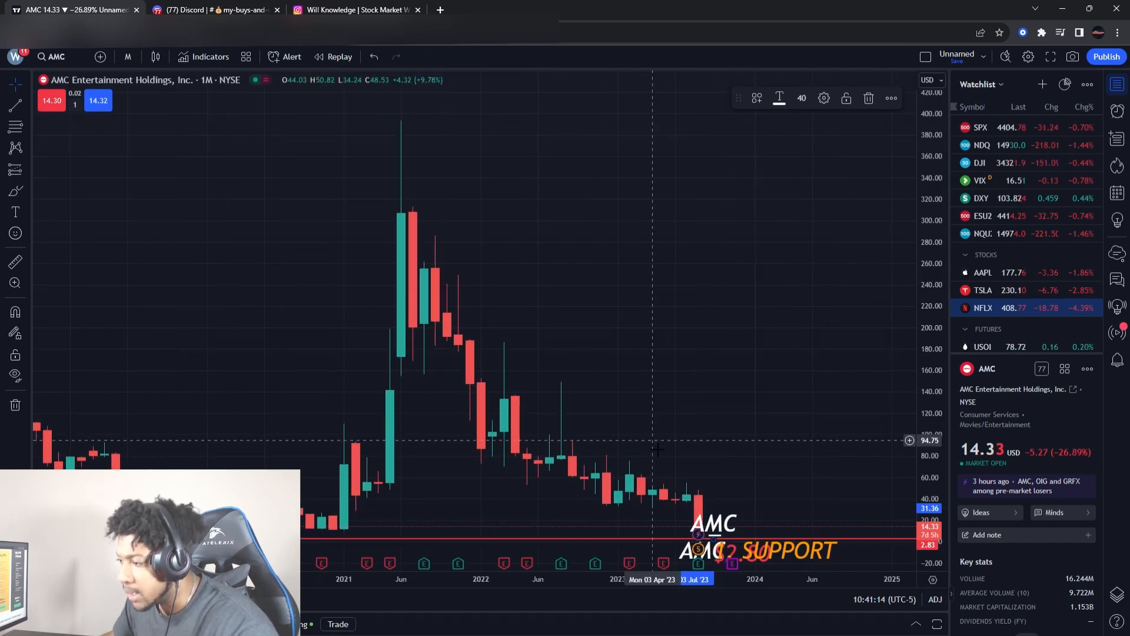
pyautogui.rightClick(656, 439)
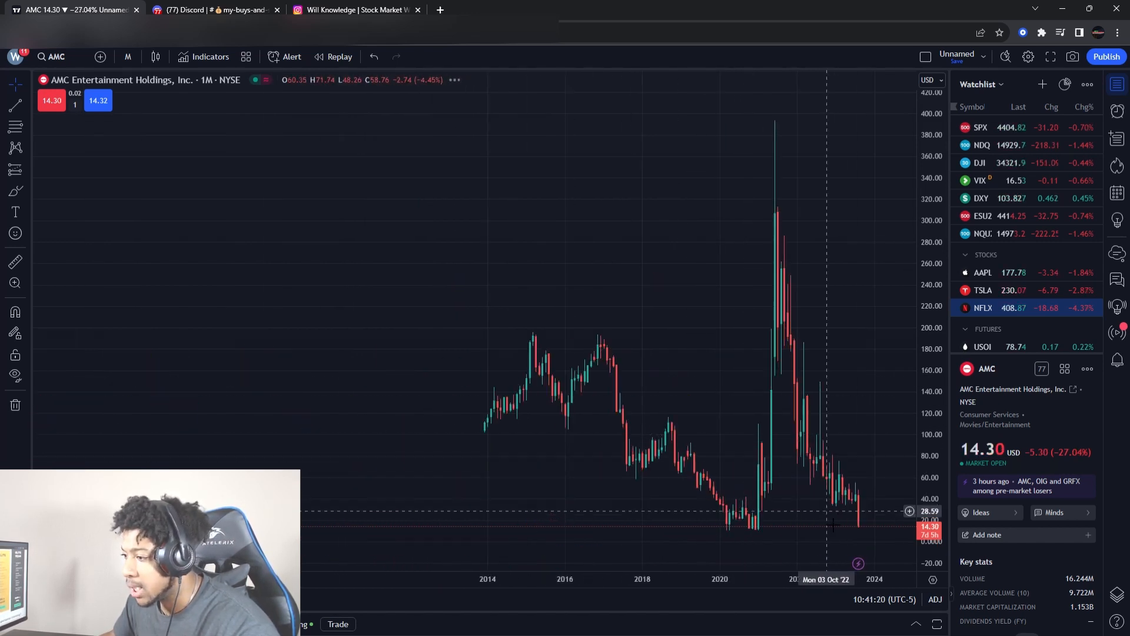
pyautogui.moveTo(815, 533)
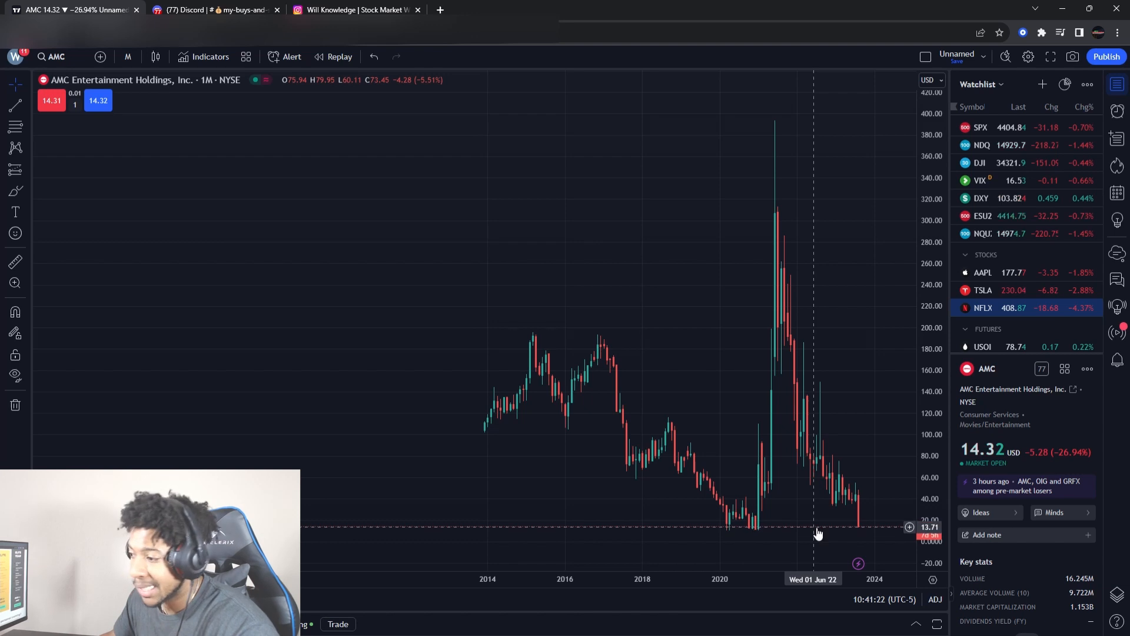
pyautogui.moveTo(490, 432)
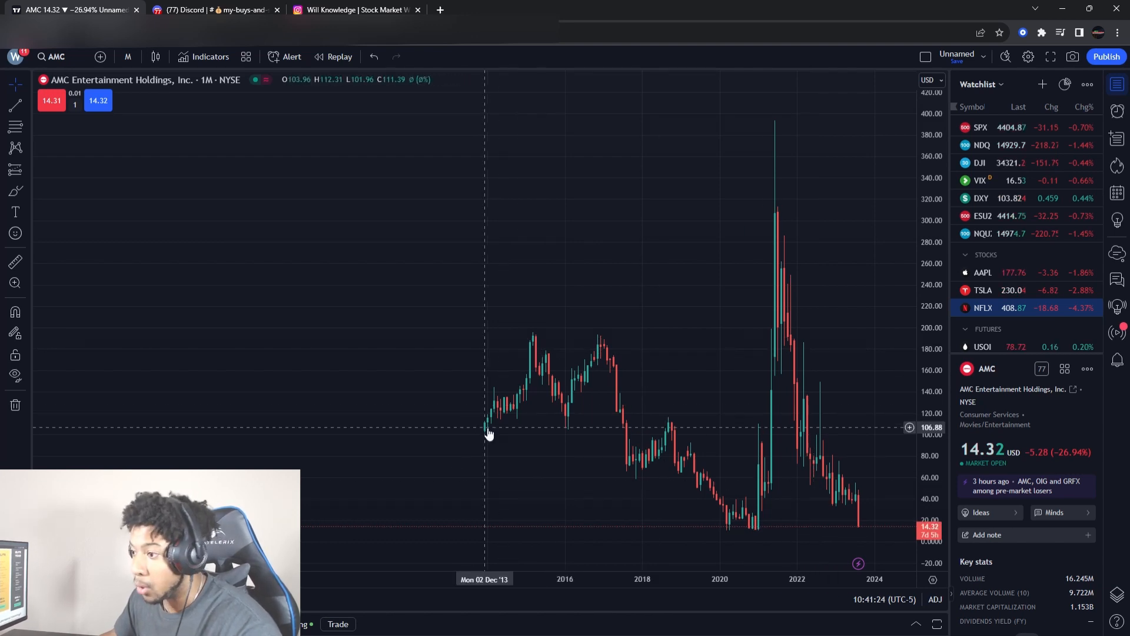
pyautogui.moveTo(839, 462)
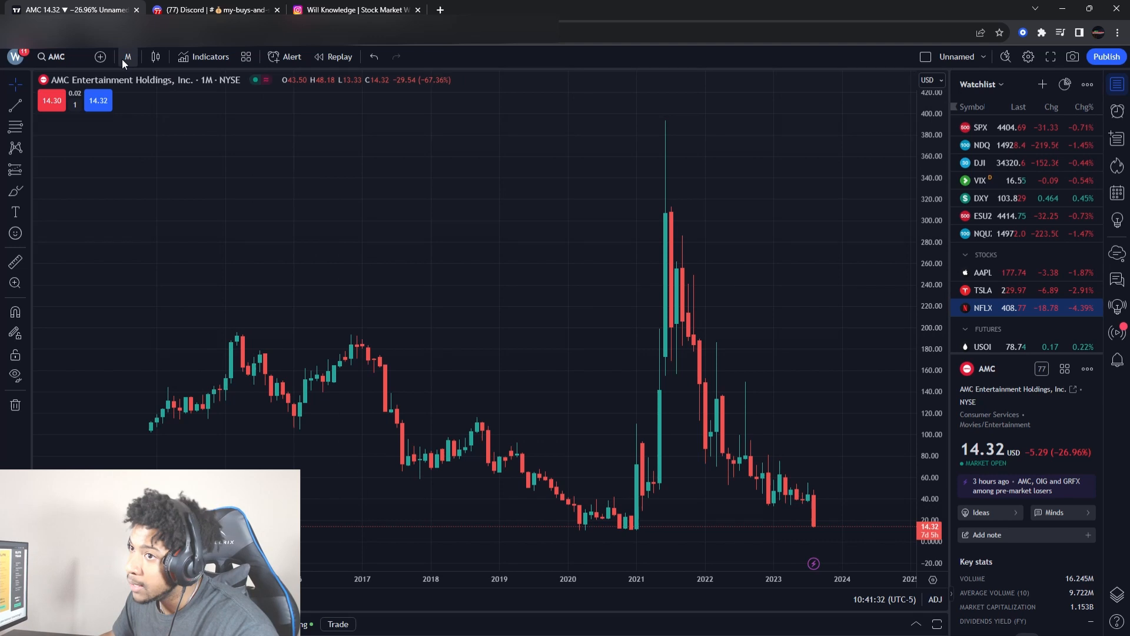
pyautogui.click(127, 56)
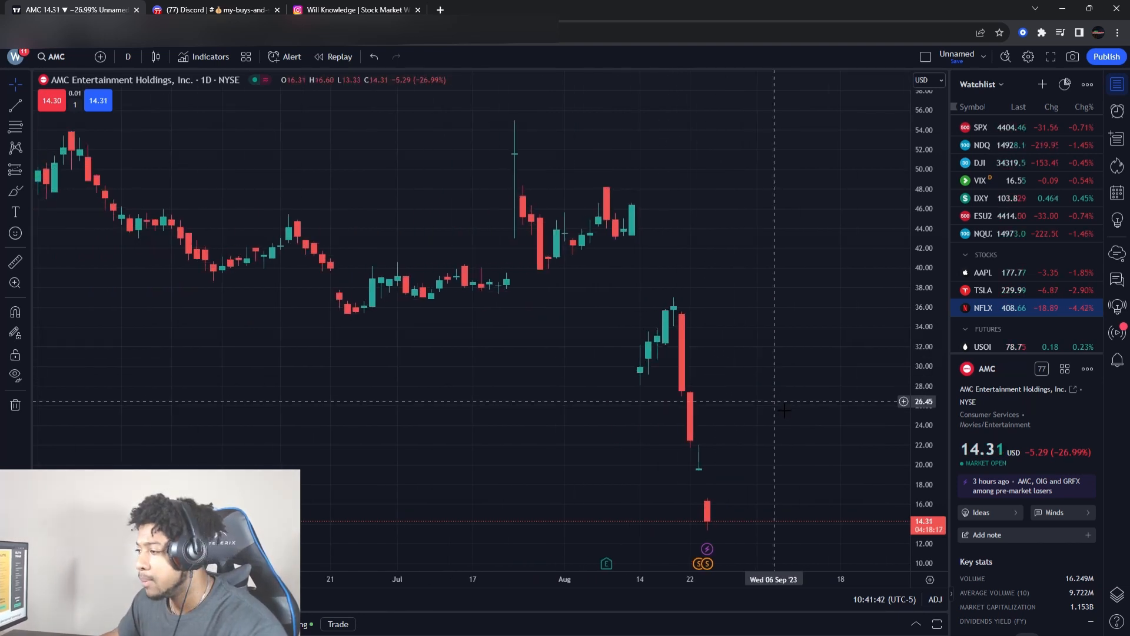
pyautogui.moveTo(777, 438)
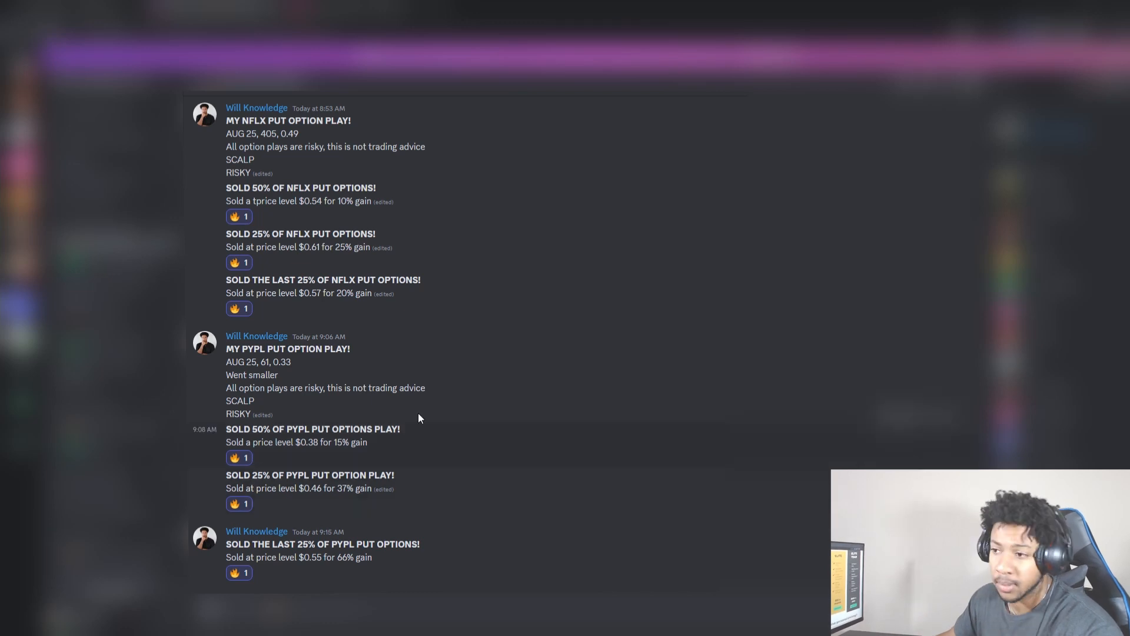
pyautogui.moveTo(421, 558)
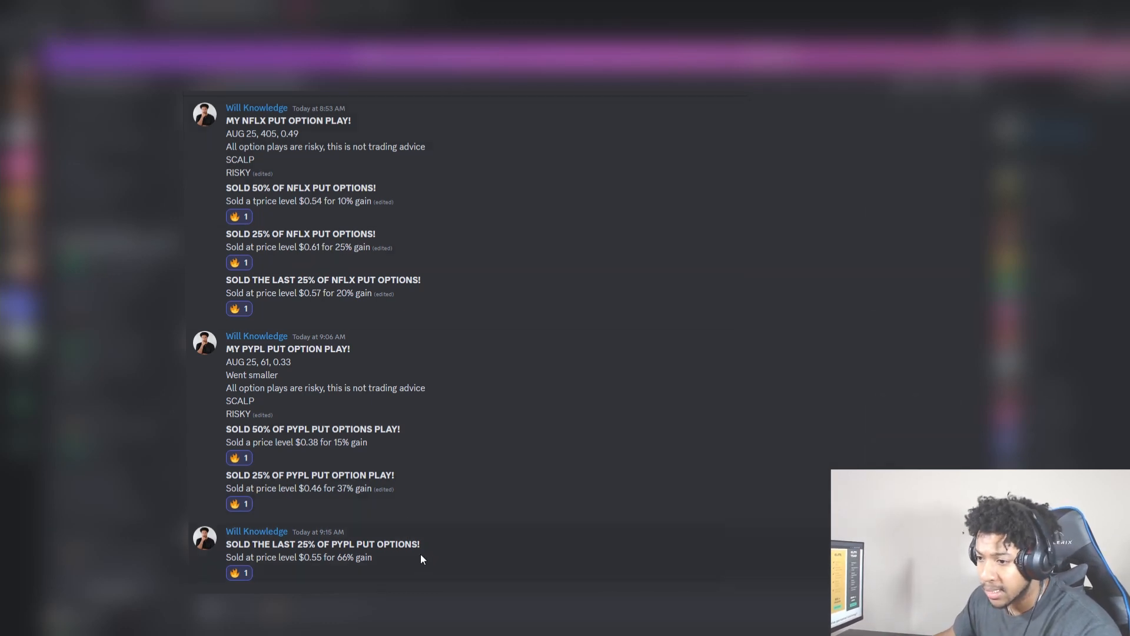
pyautogui.moveTo(382, 482)
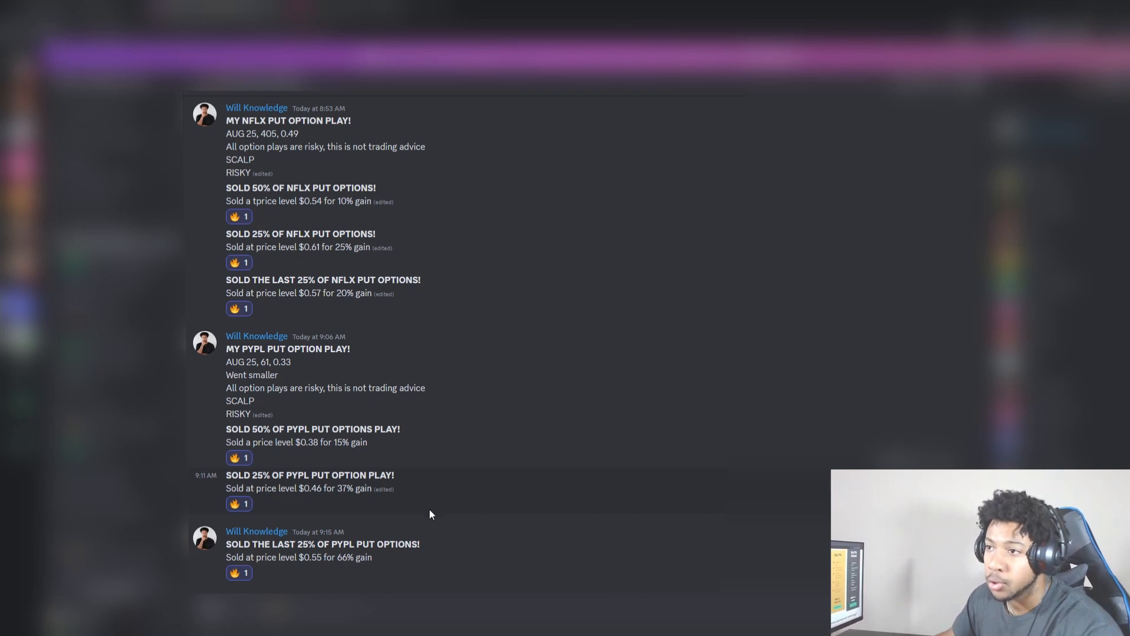
pyautogui.moveTo(495, 521)
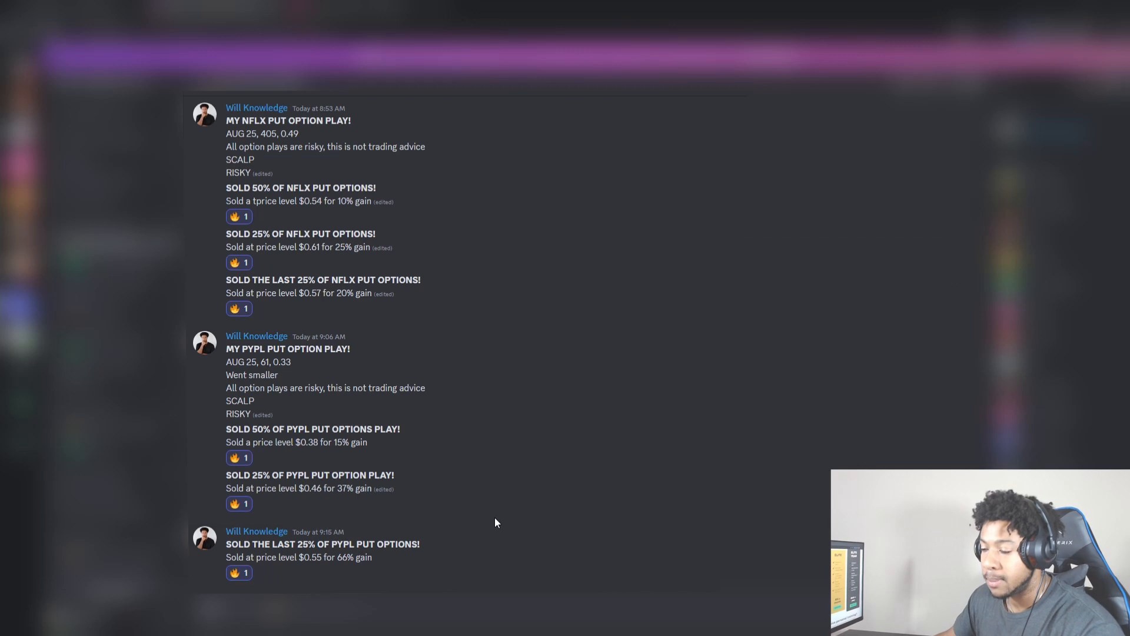
pyautogui.moveTo(480, 233)
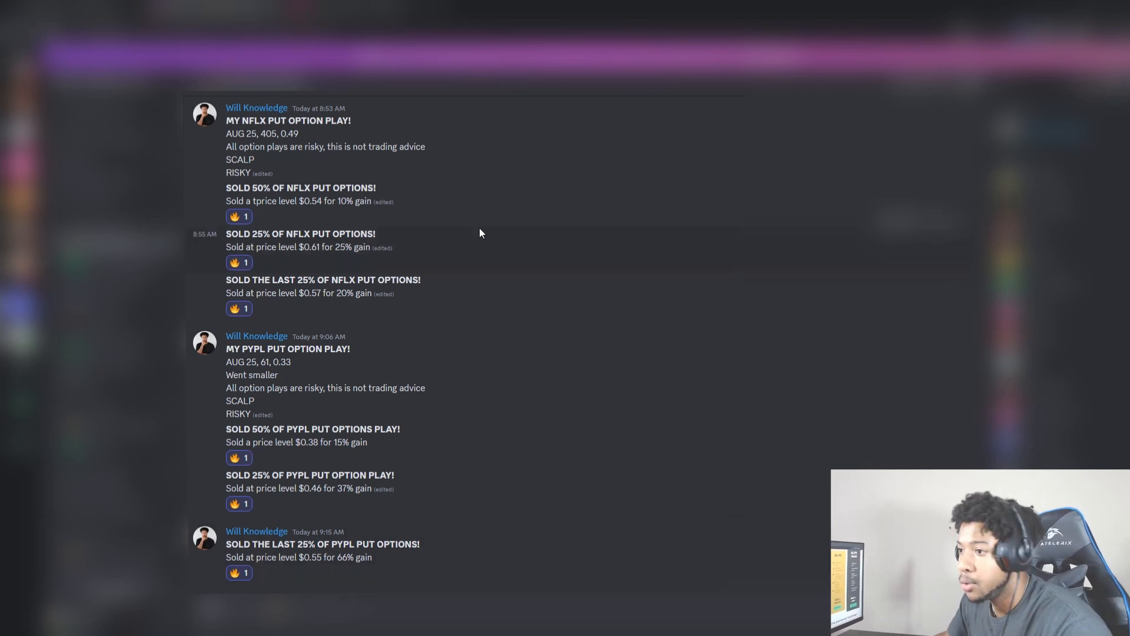
pyautogui.moveTo(505, 520)
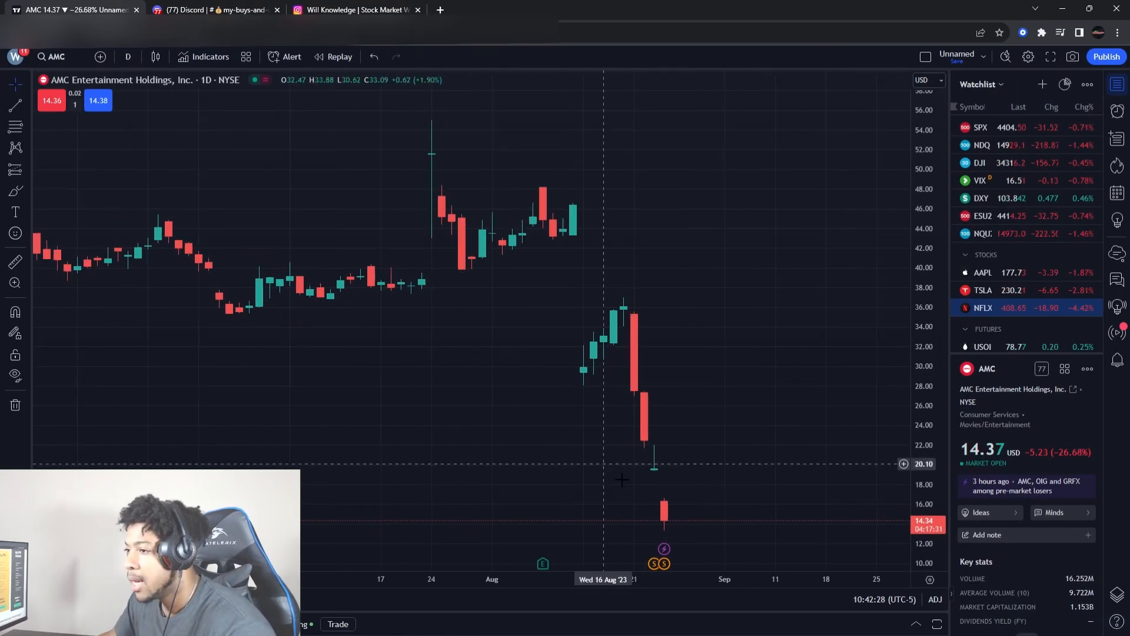
pyautogui.moveTo(683, 532)
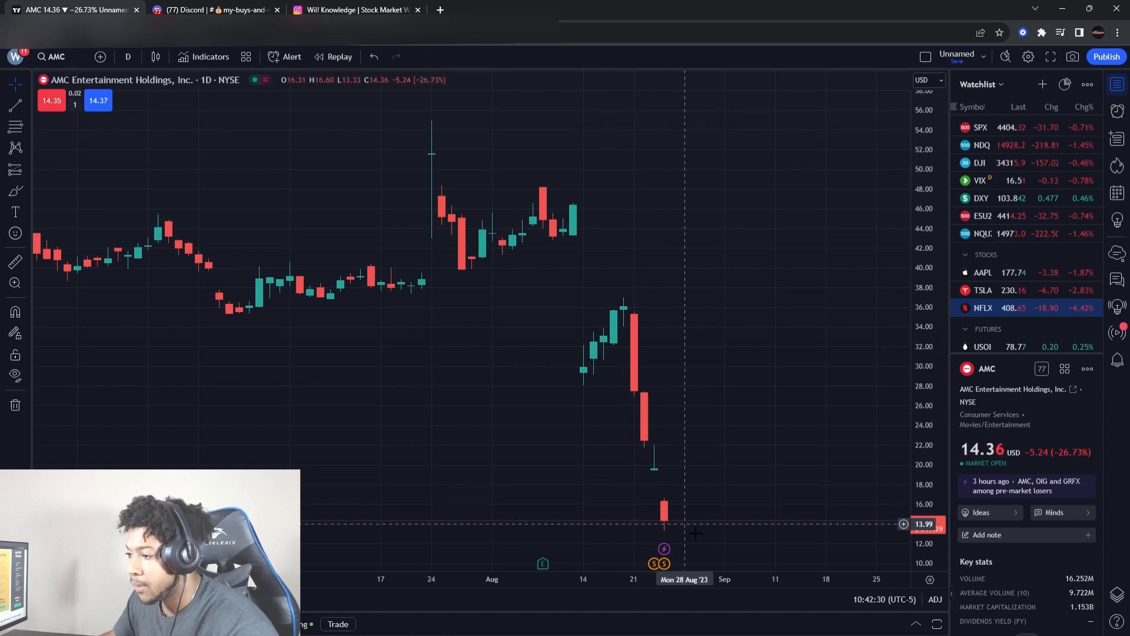
pyautogui.moveTo(704, 415)
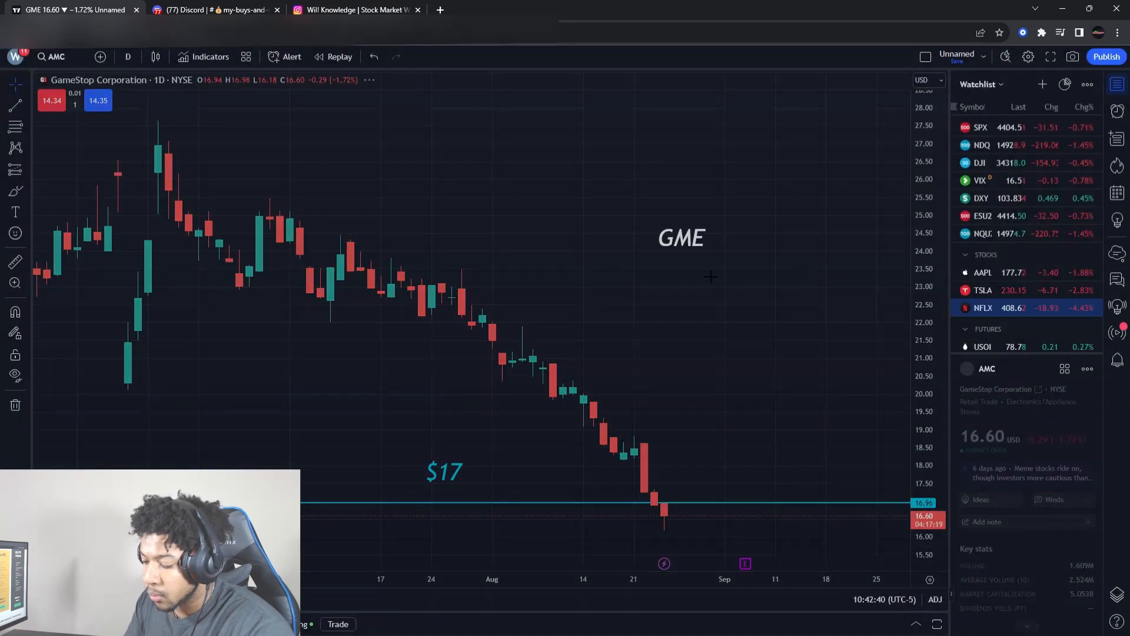
pyautogui.click(986, 368)
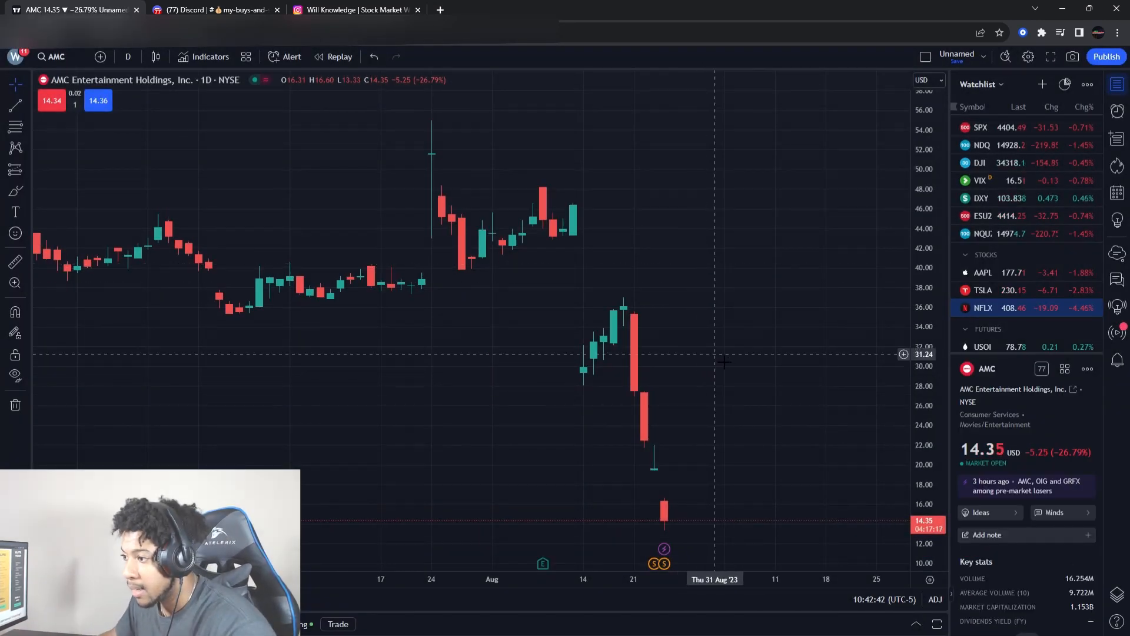
pyautogui.moveTo(672, 396)
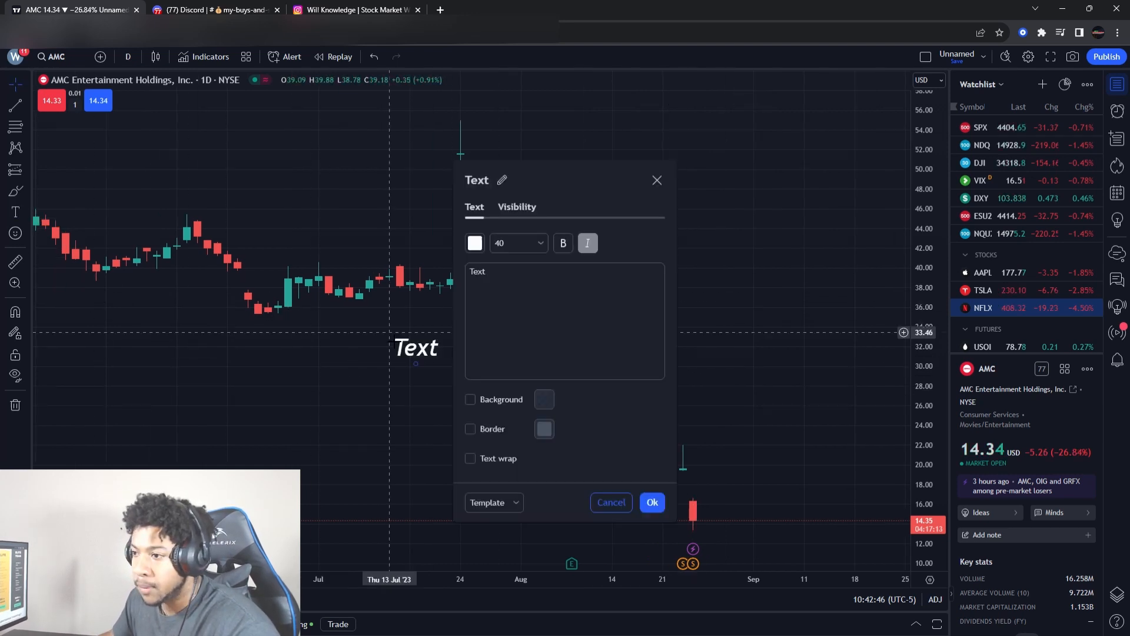
pyautogui.write('AMC')
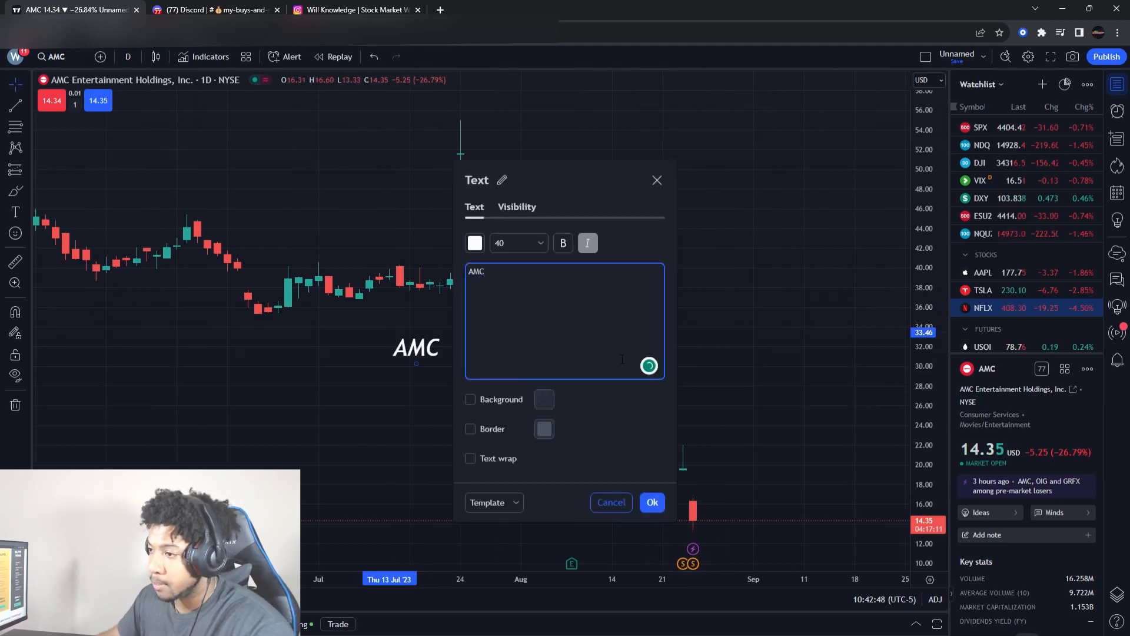
pyautogui.click(650, 502)
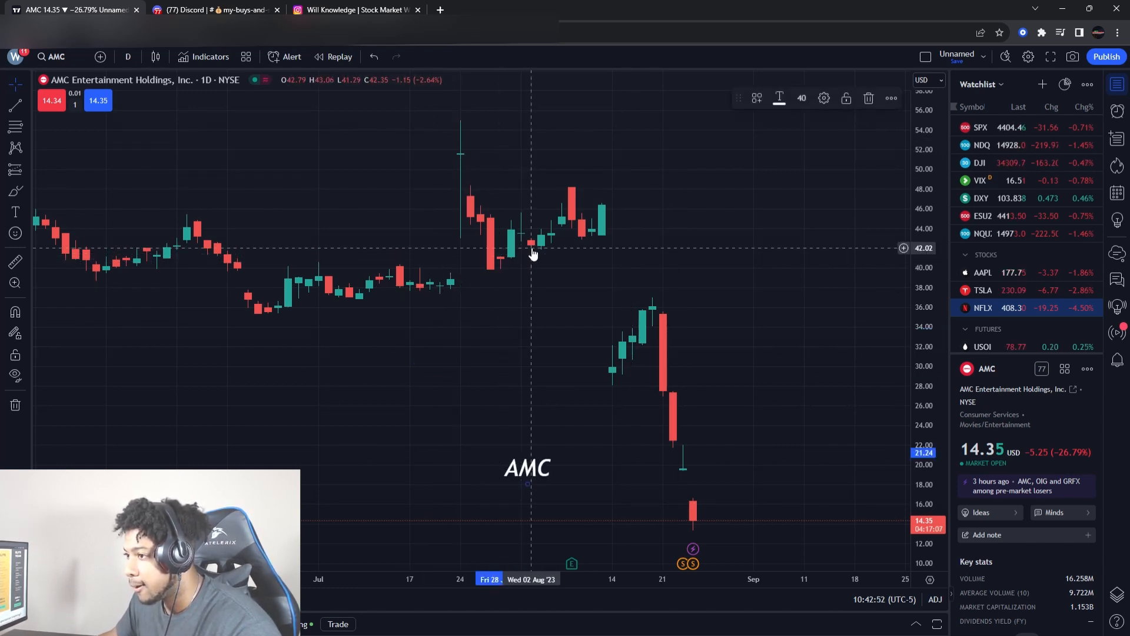
pyautogui.moveTo(652, 326)
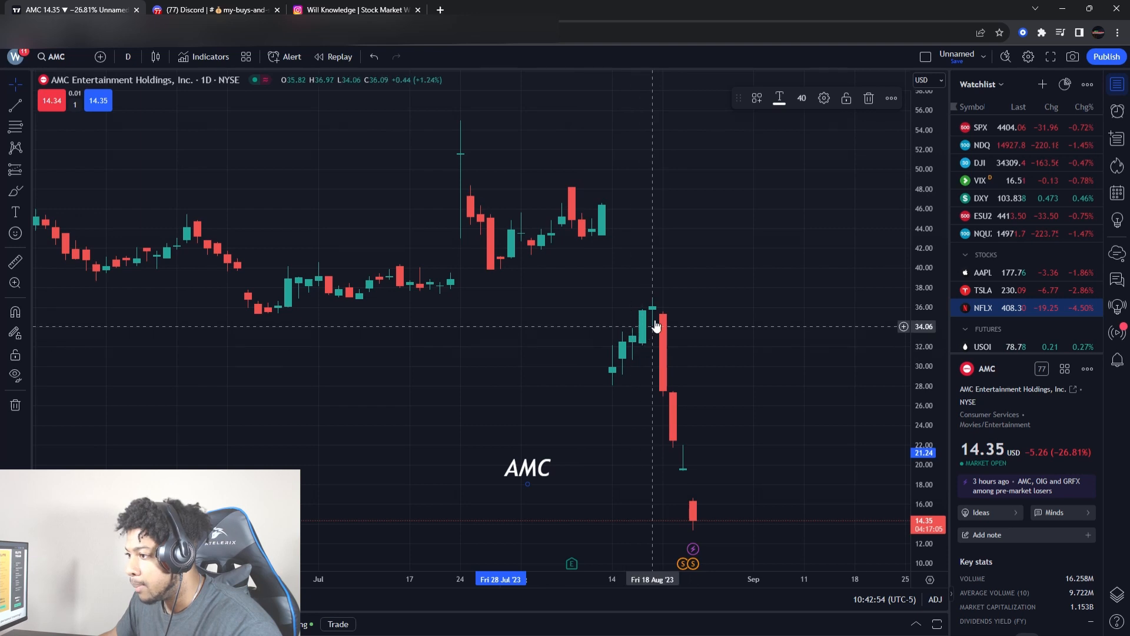
pyautogui.moveTo(633, 374)
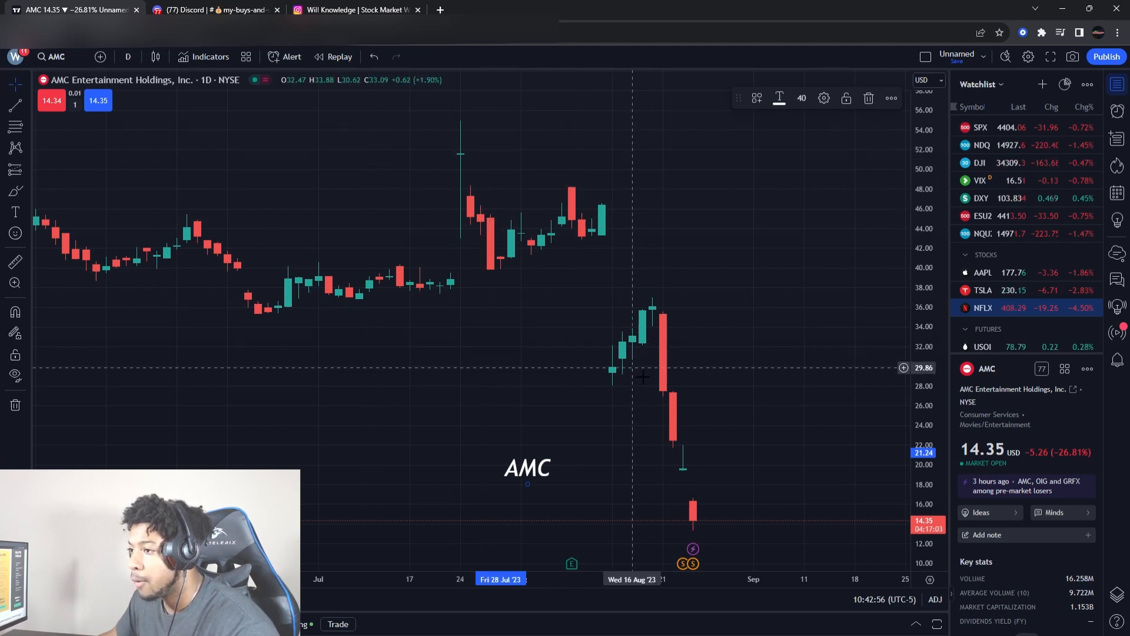
pyautogui.moveTo(624, 347)
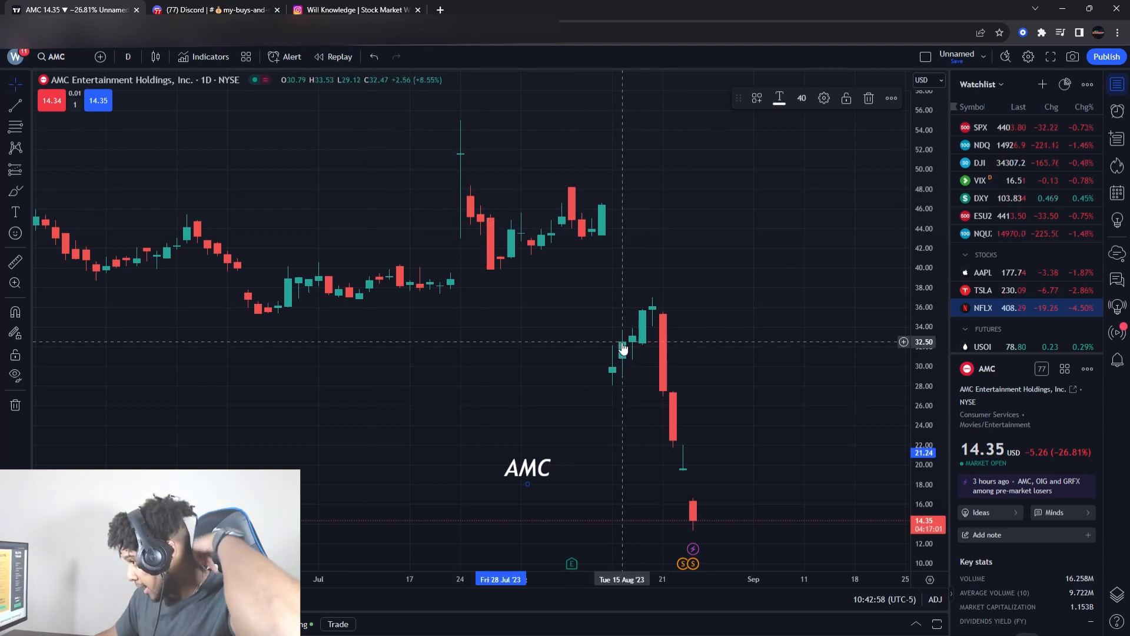
pyautogui.moveTo(632, 325)
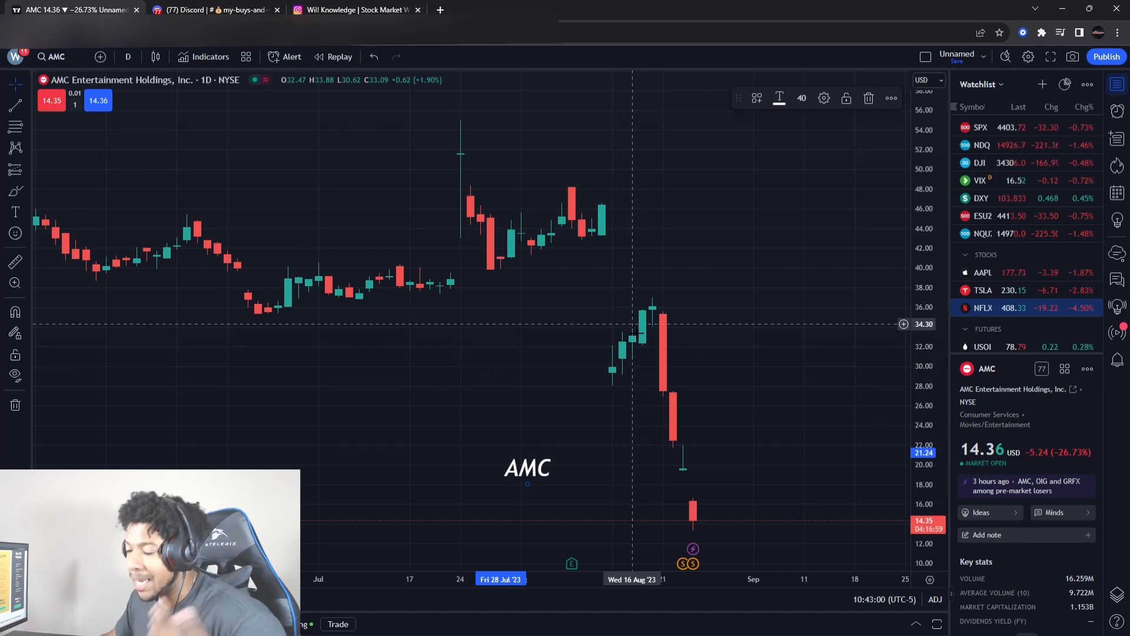
pyautogui.moveTo(625, 350)
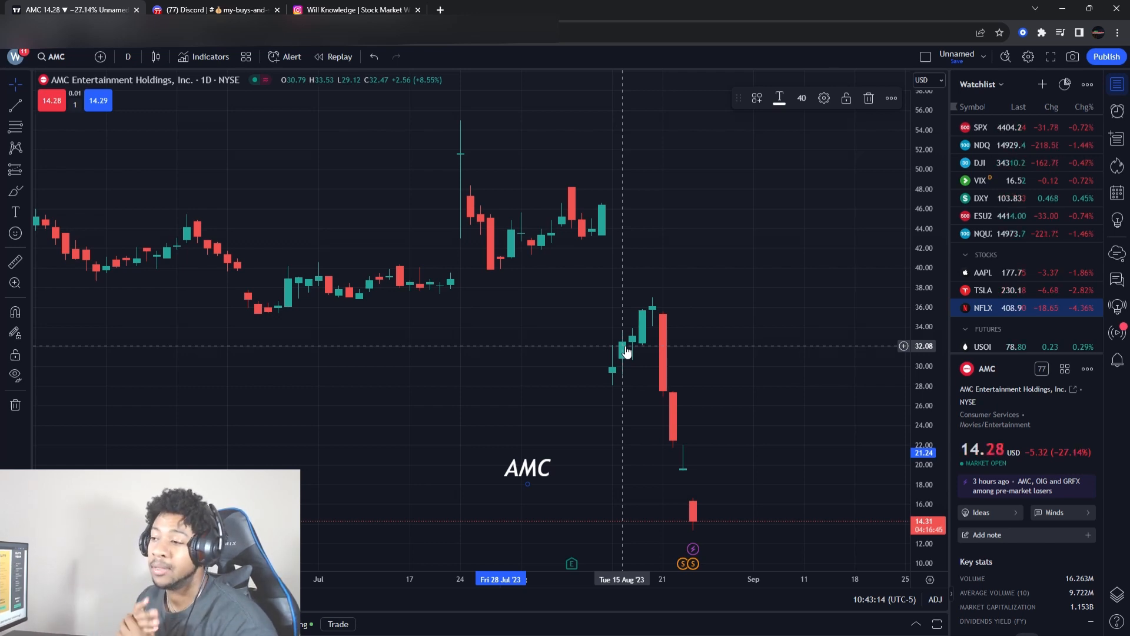
pyautogui.moveTo(655, 268)
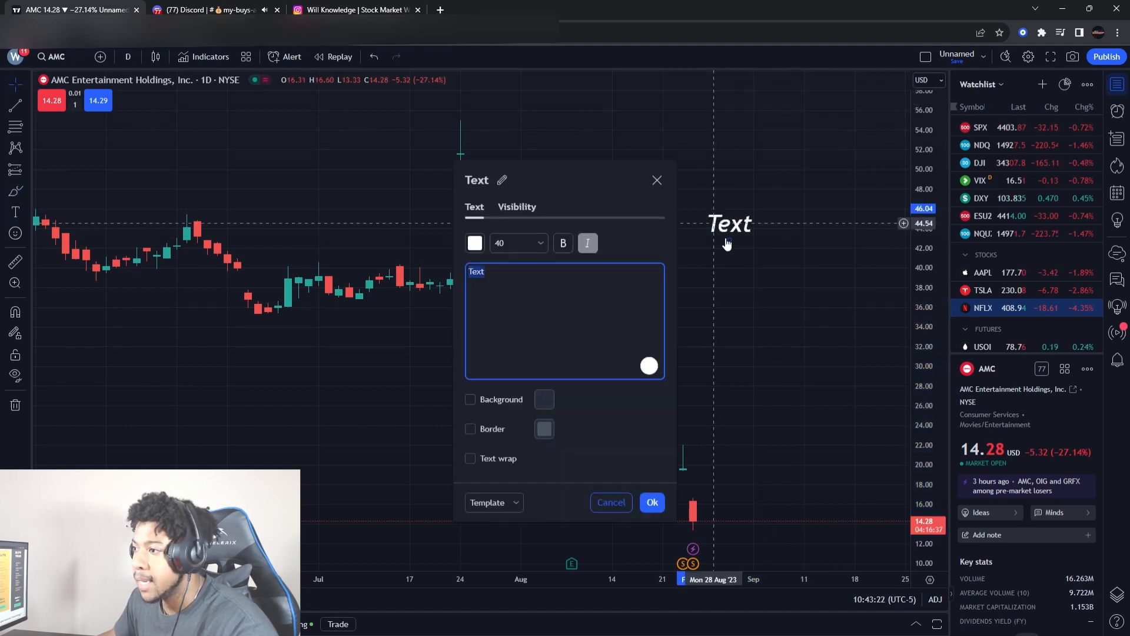
# Place a "1. SUPPORT" text label in the chart's upper right.
pyautogui.write('1. SU')
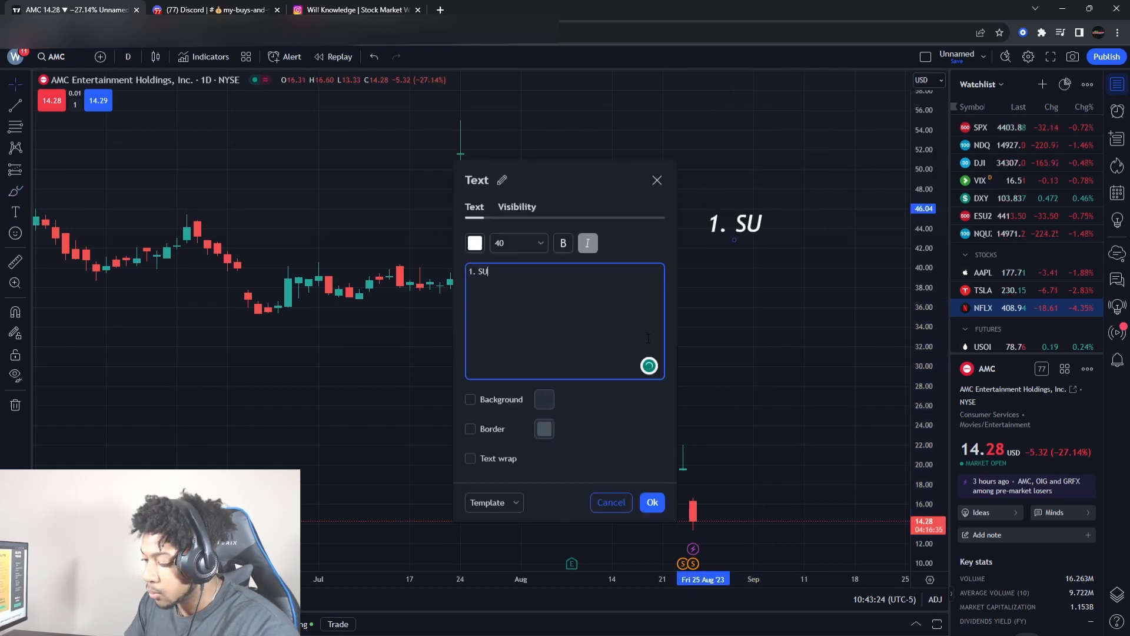
pyautogui.write('PPORT')
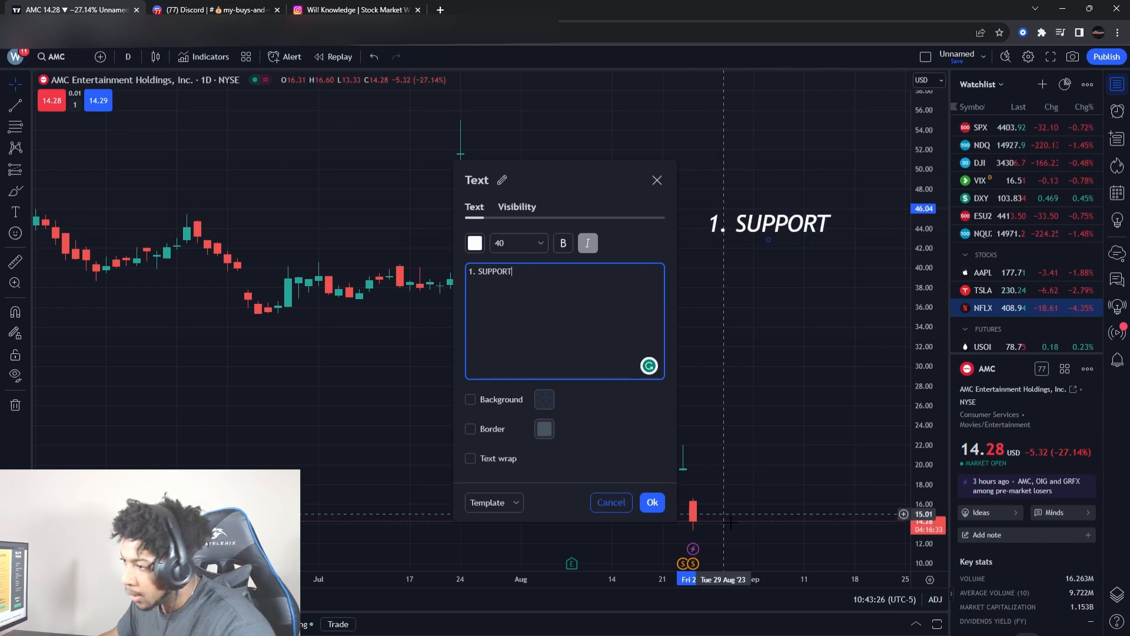
pyautogui.click(651, 501)
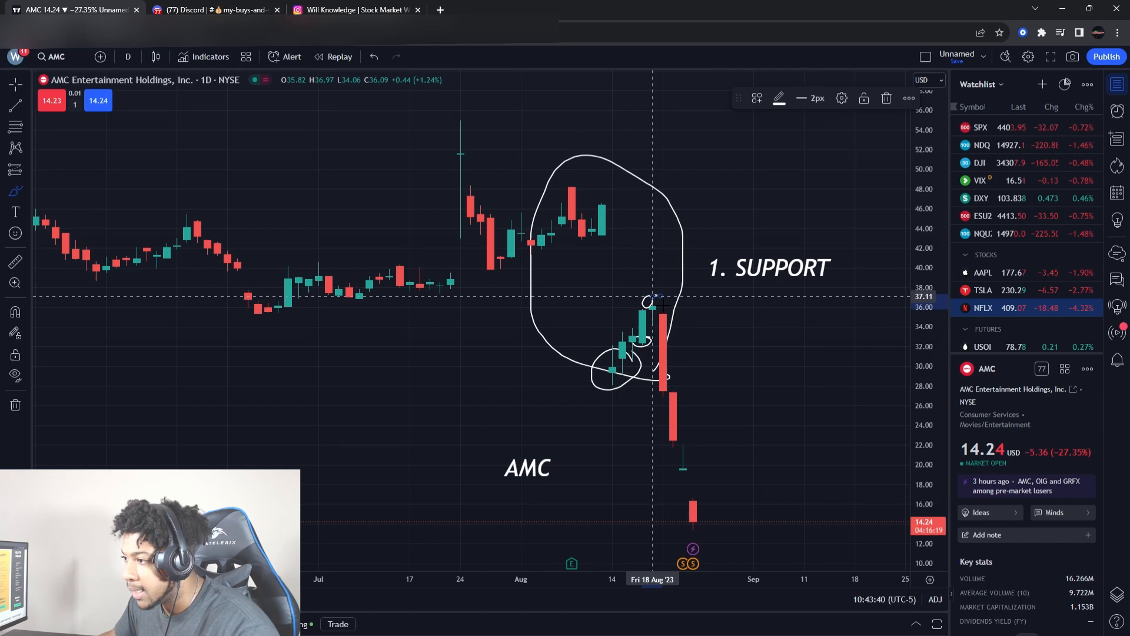
pyautogui.moveTo(660, 348)
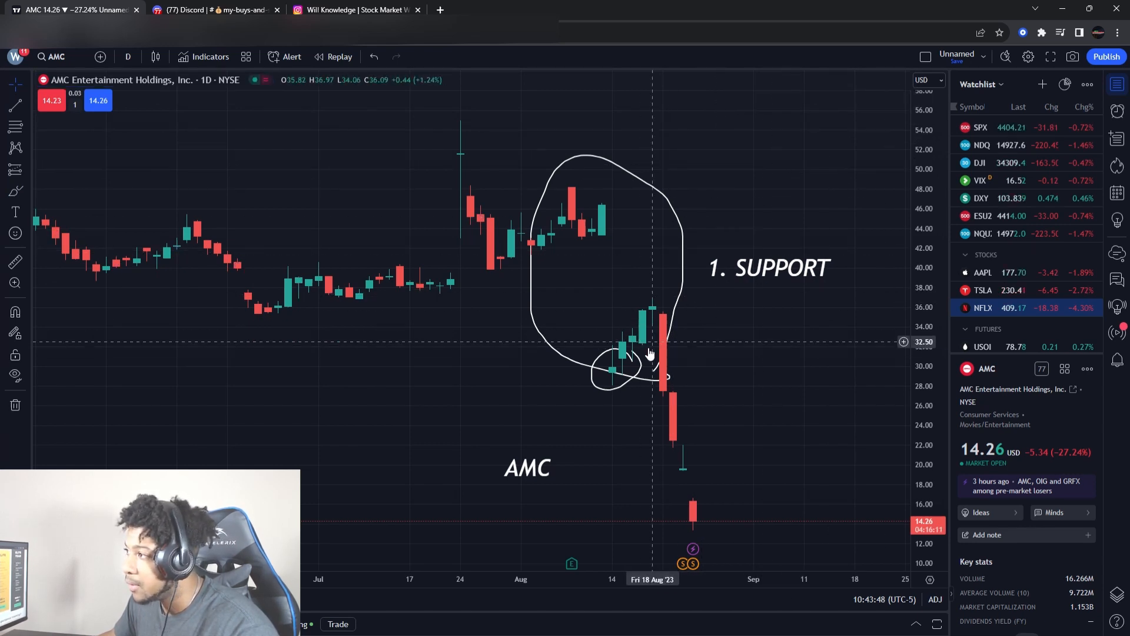
pyautogui.moveTo(661, 360)
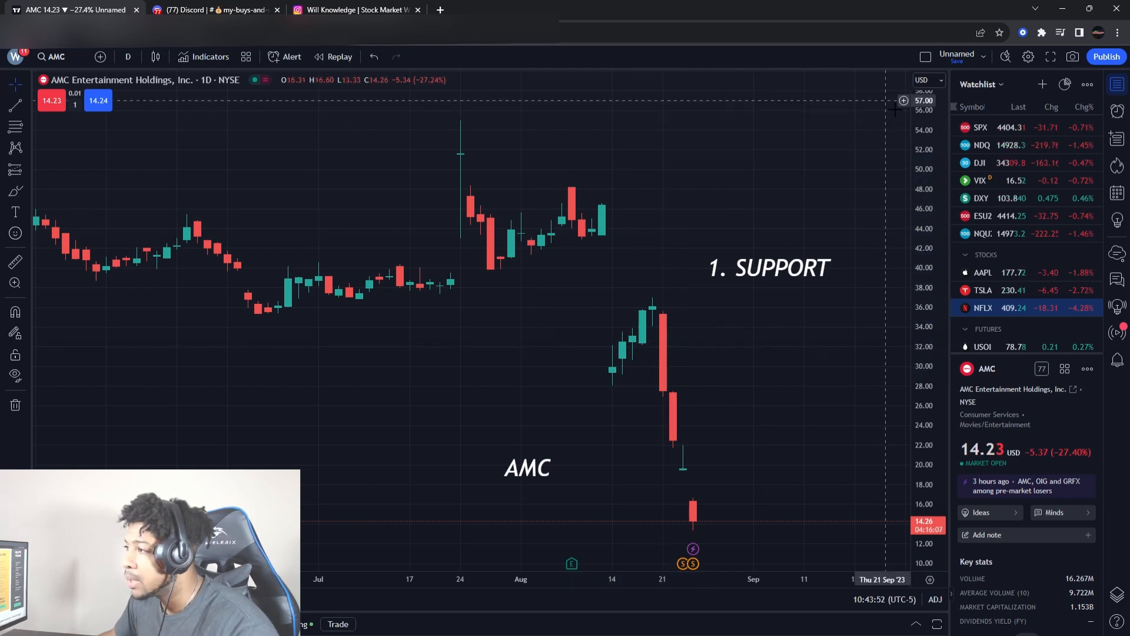
pyautogui.moveTo(654, 371)
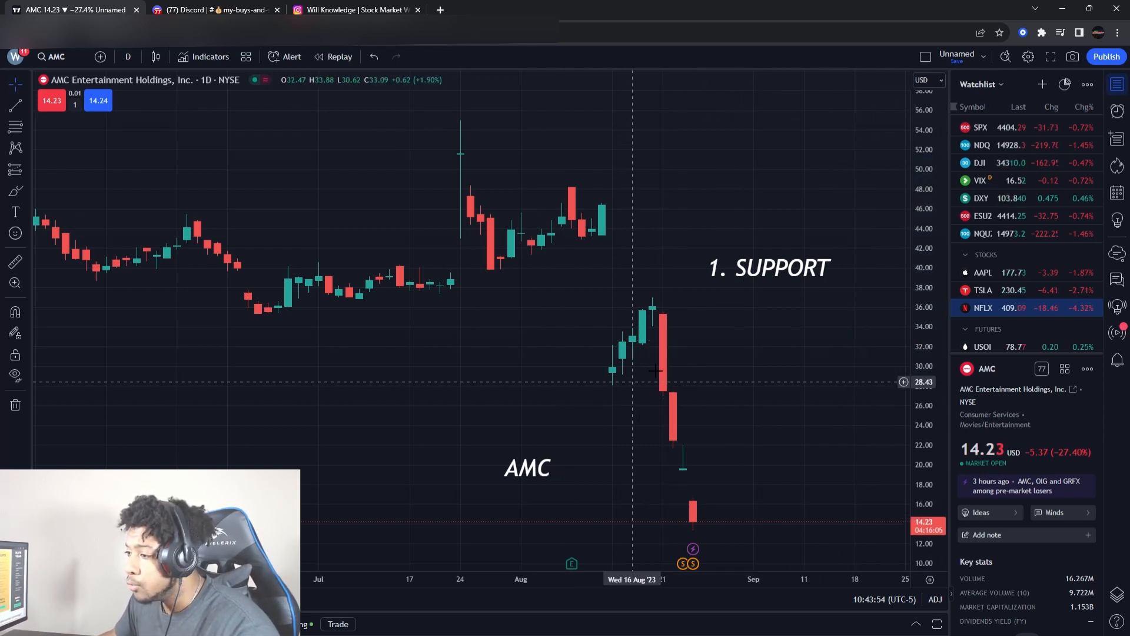
pyautogui.moveTo(735, 419)
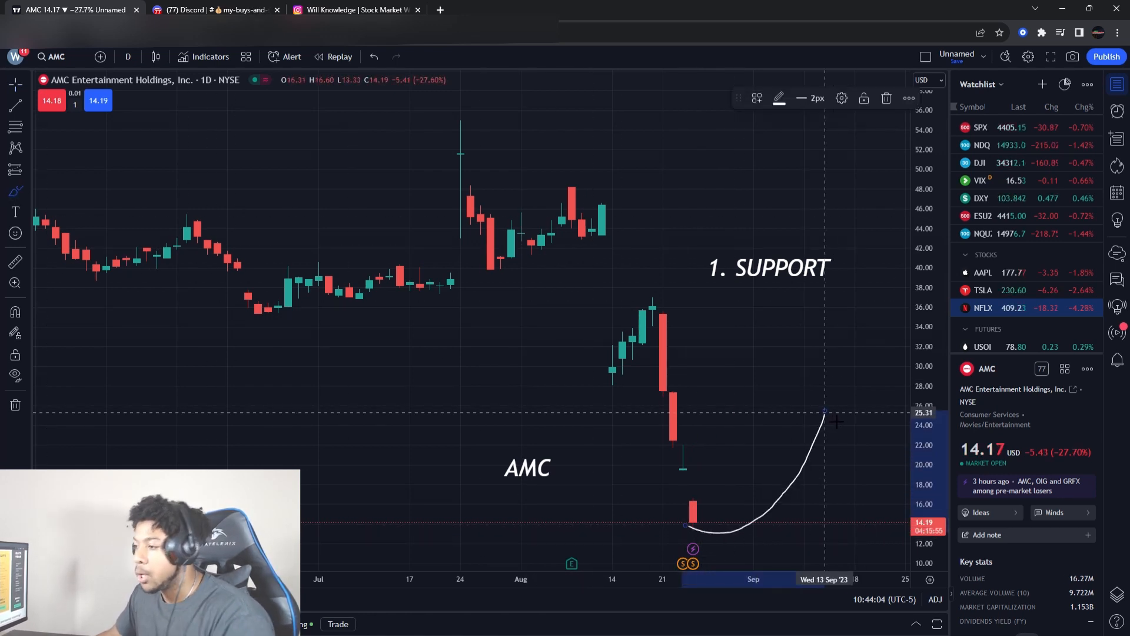
pyautogui.moveTo(813, 438)
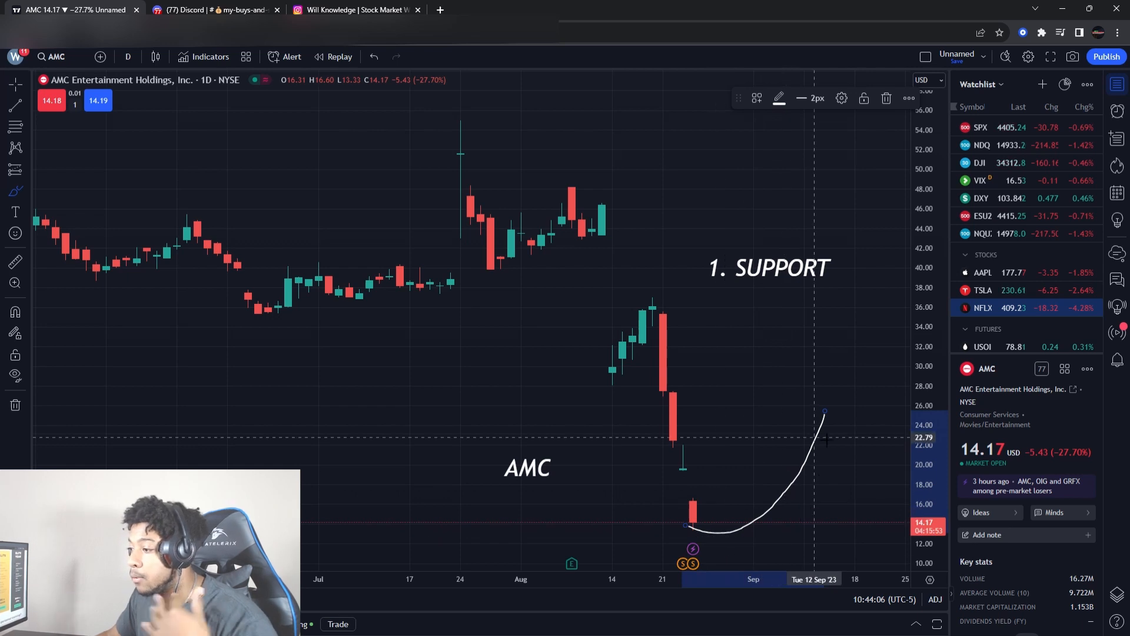
pyautogui.moveTo(43, 135)
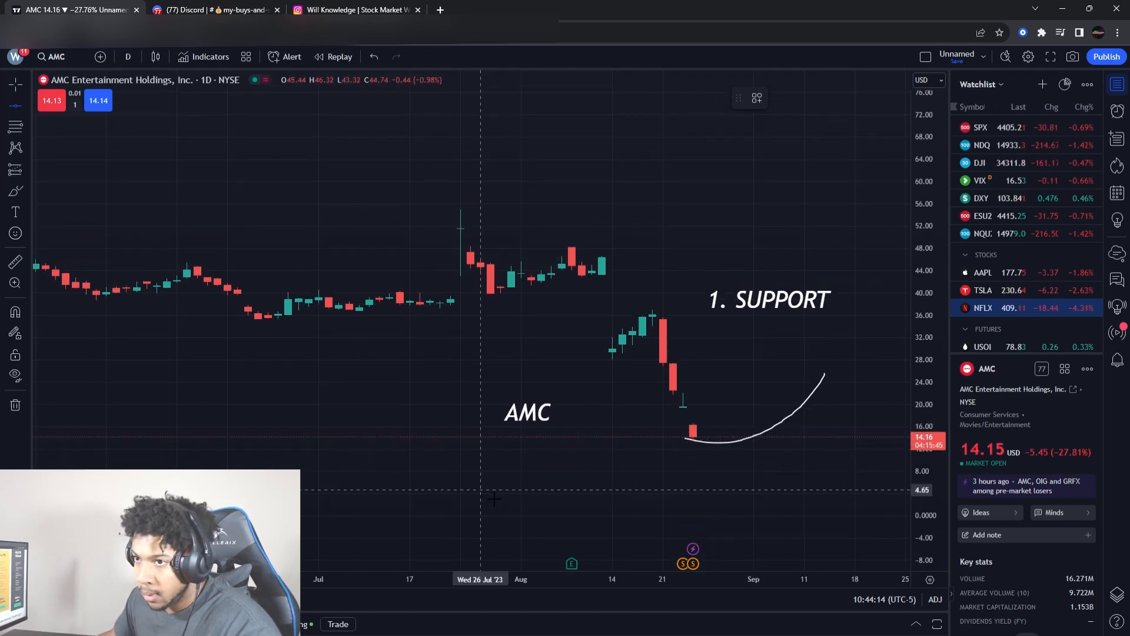
pyautogui.moveTo(420, 458)
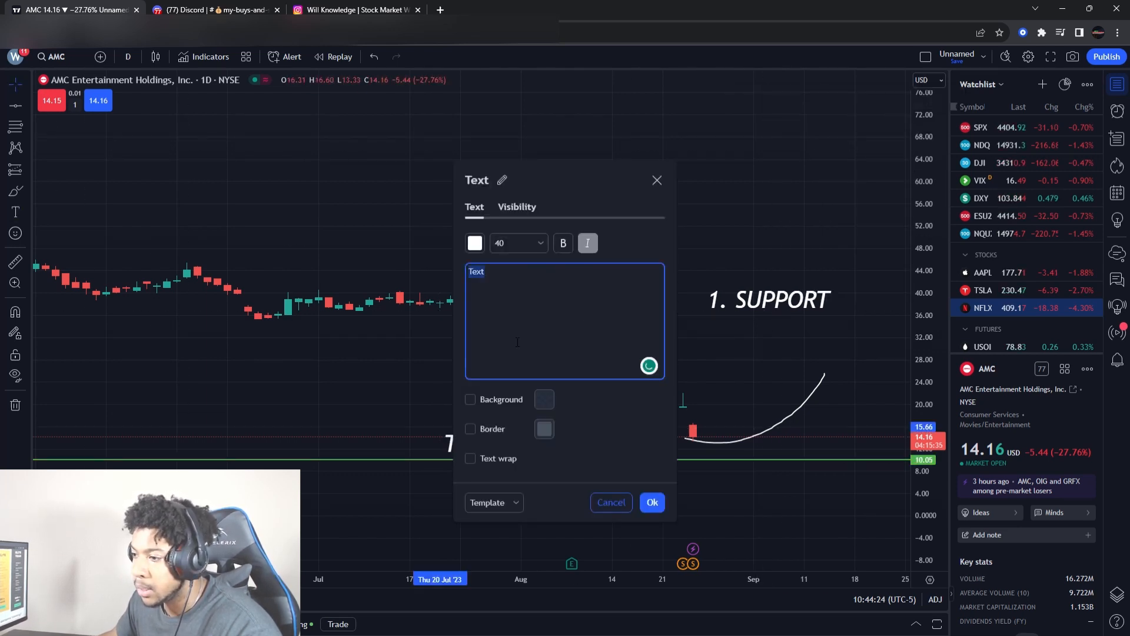
# Add a green "$10" text label just above the $10 support line.
pyautogui.write('$10')
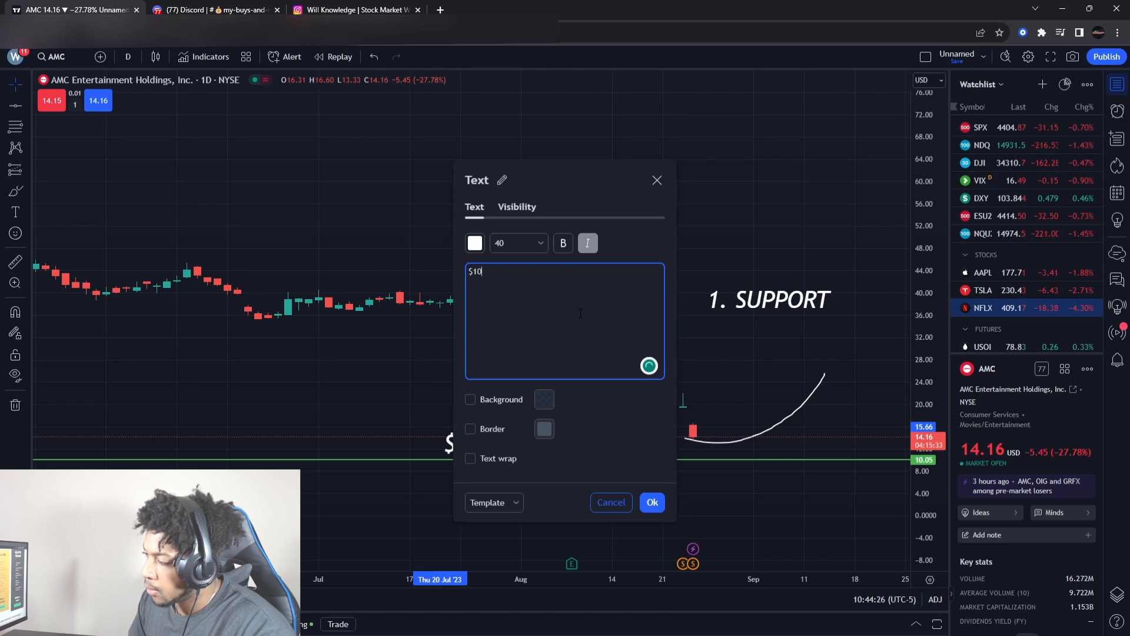
pyautogui.click(474, 242)
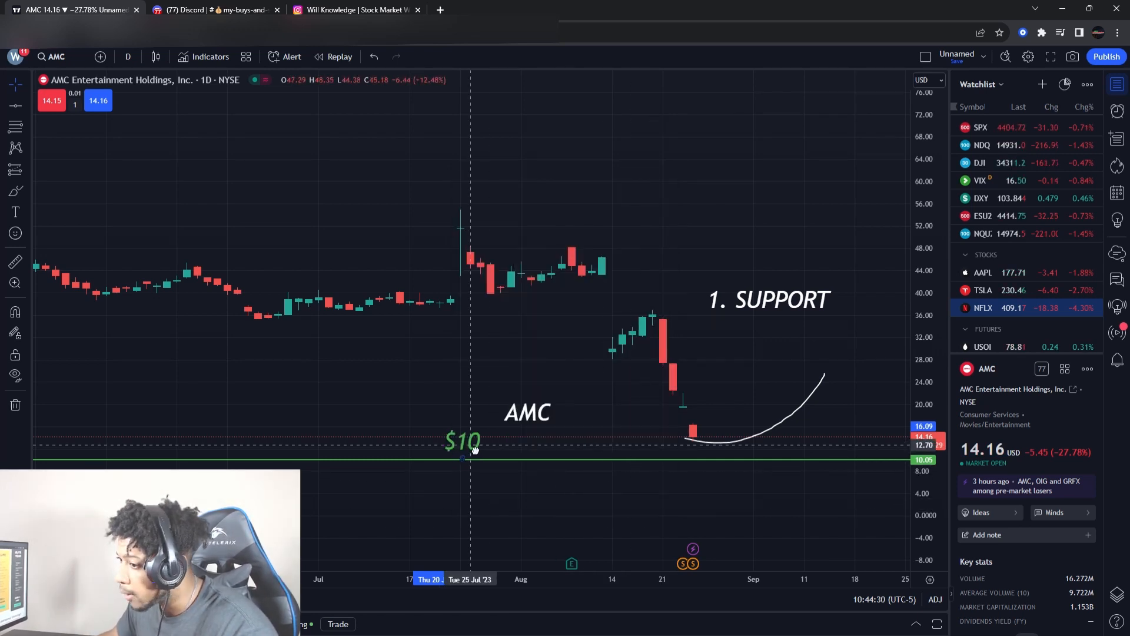
pyautogui.click(461, 440)
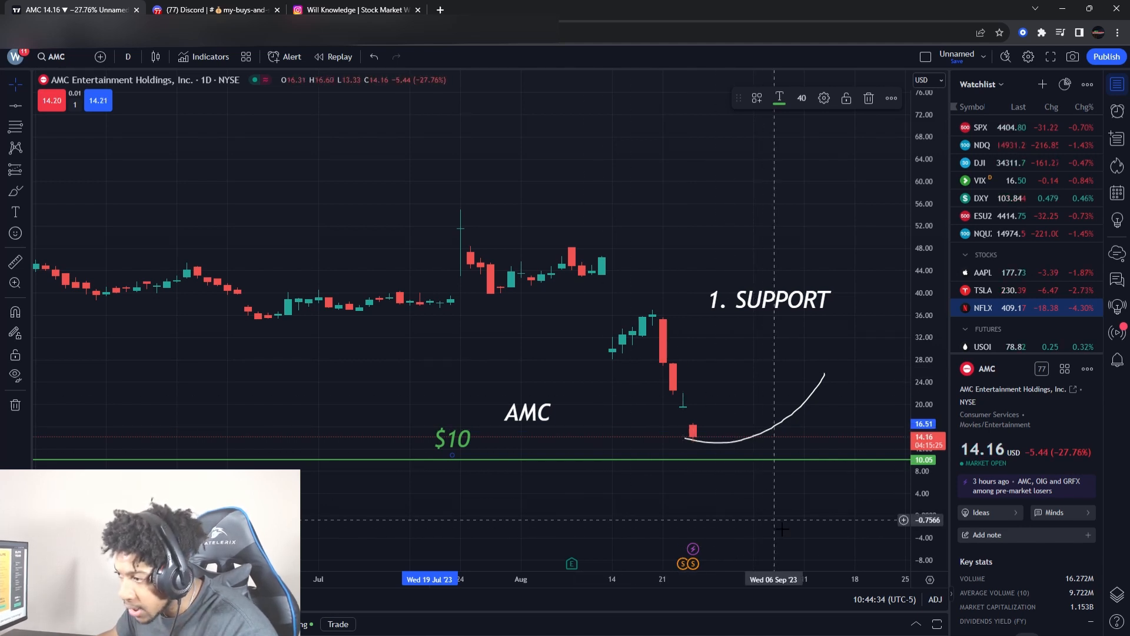
pyautogui.click(128, 57)
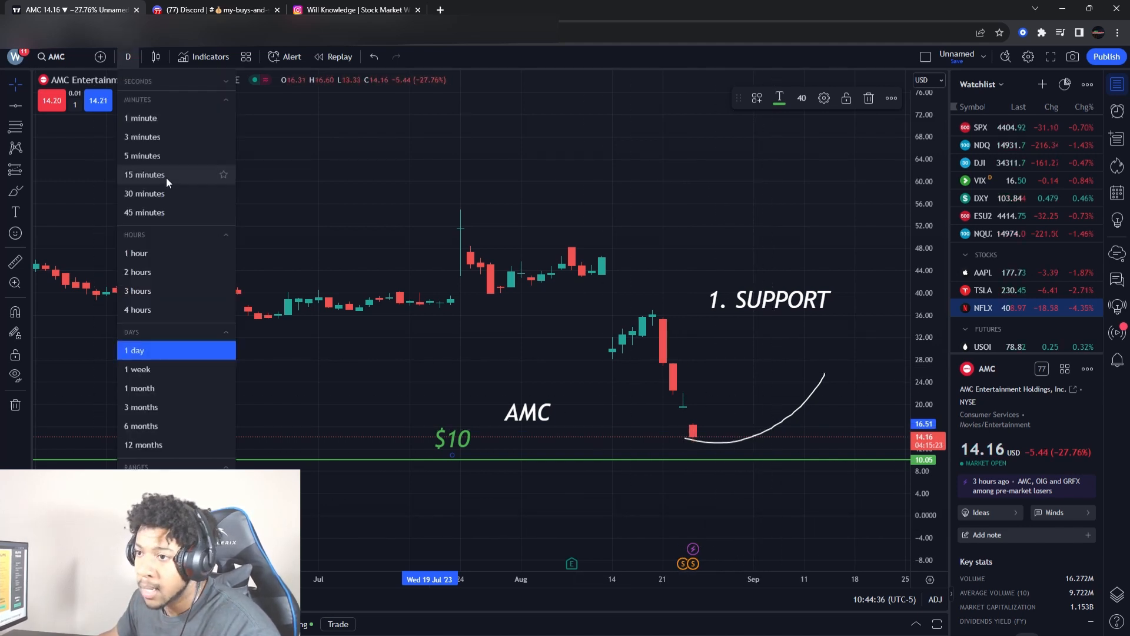
pyautogui.click(142, 155)
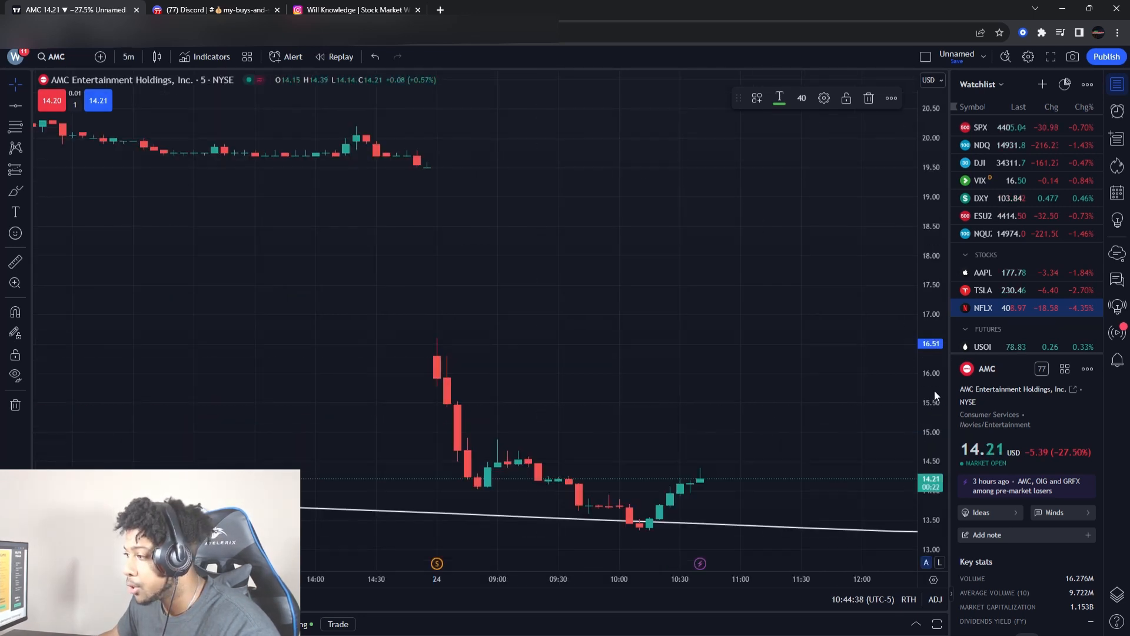
pyautogui.moveTo(102, 185)
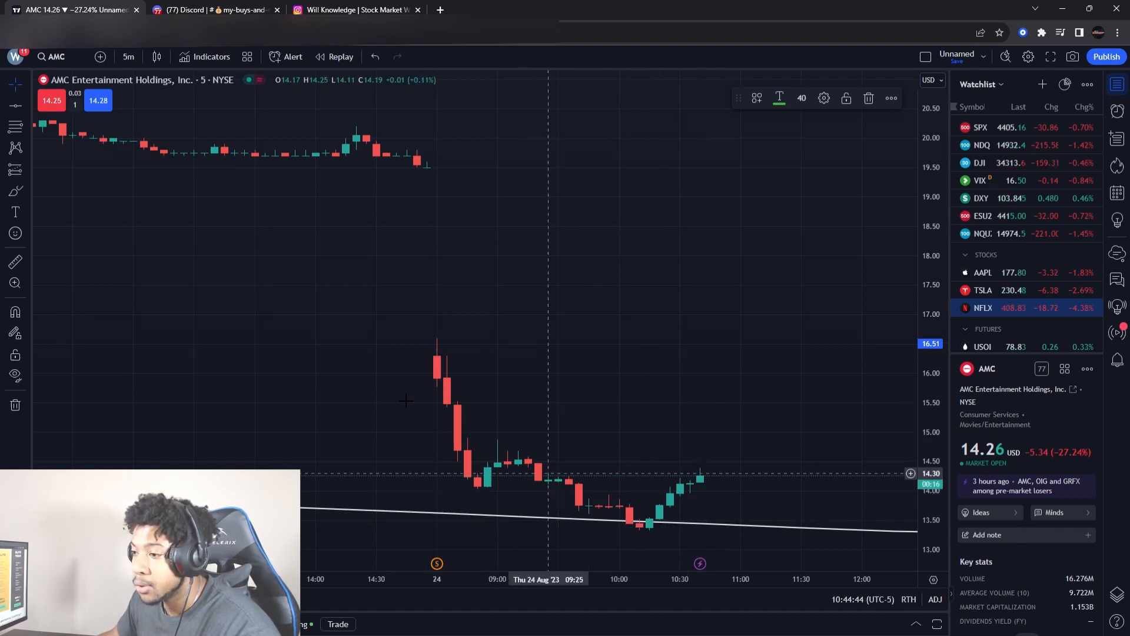
pyautogui.click(128, 57)
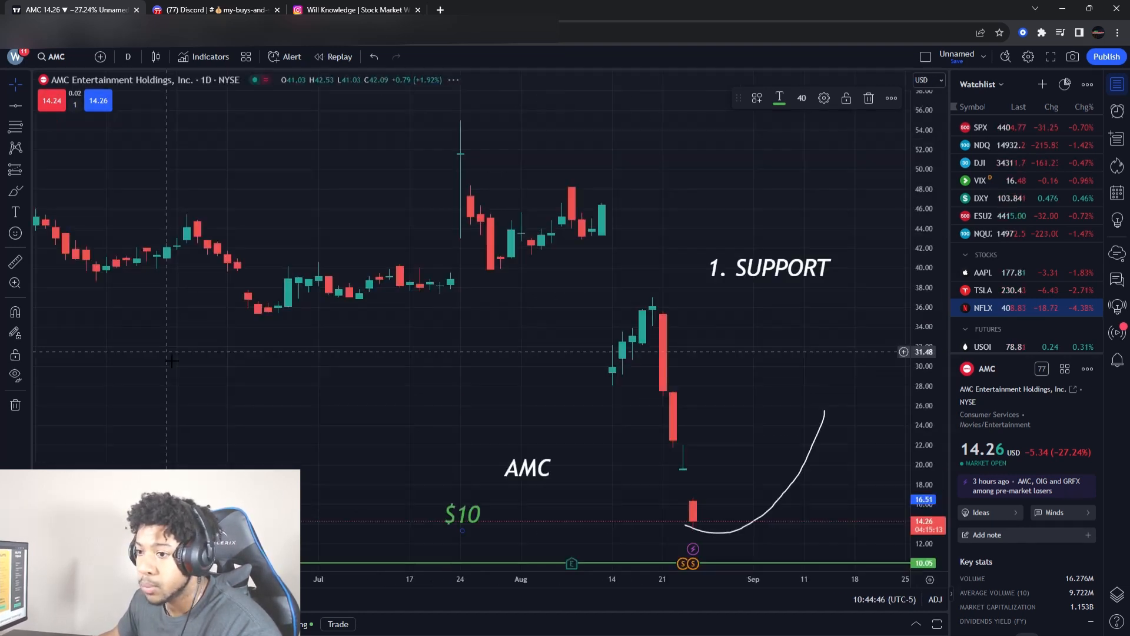
pyautogui.moveTo(784, 392)
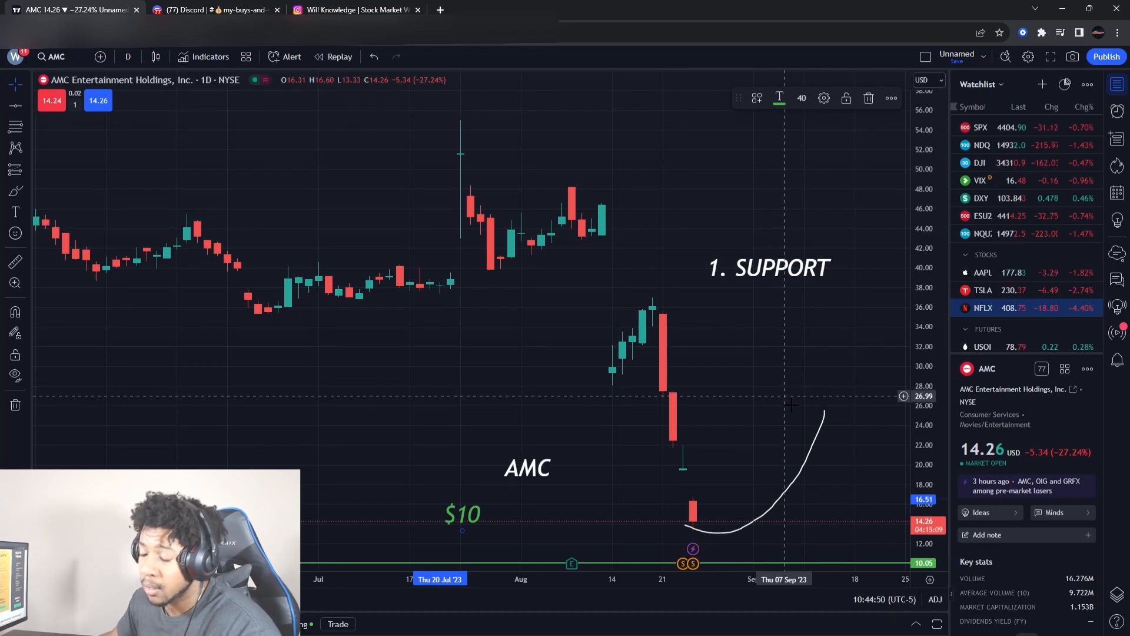
pyautogui.moveTo(512, 540)
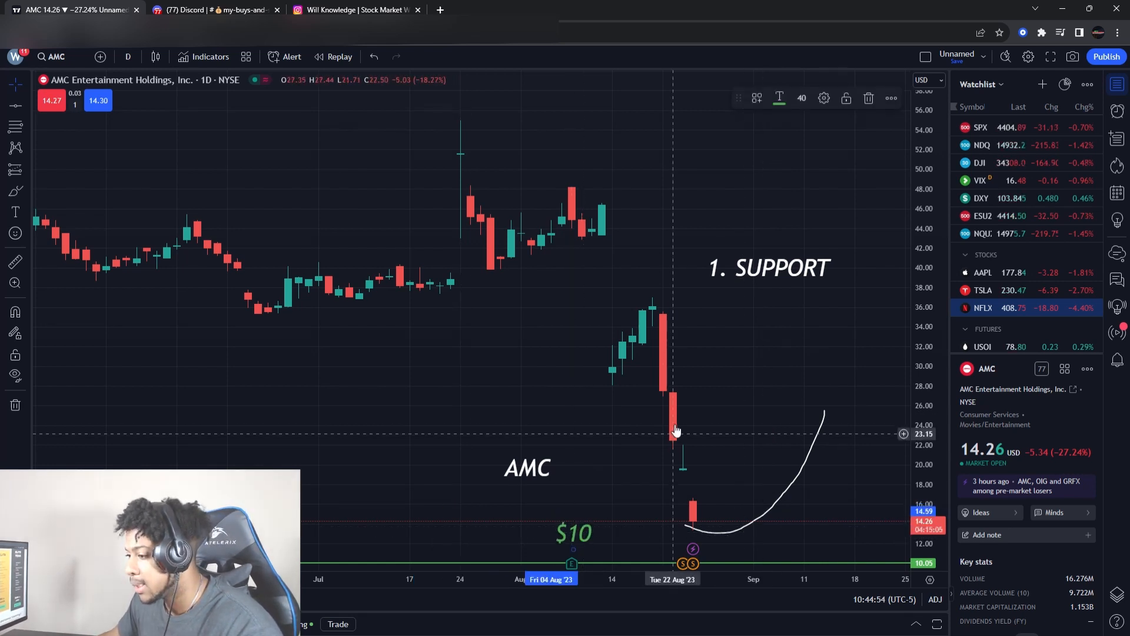
pyautogui.moveTo(62, 124)
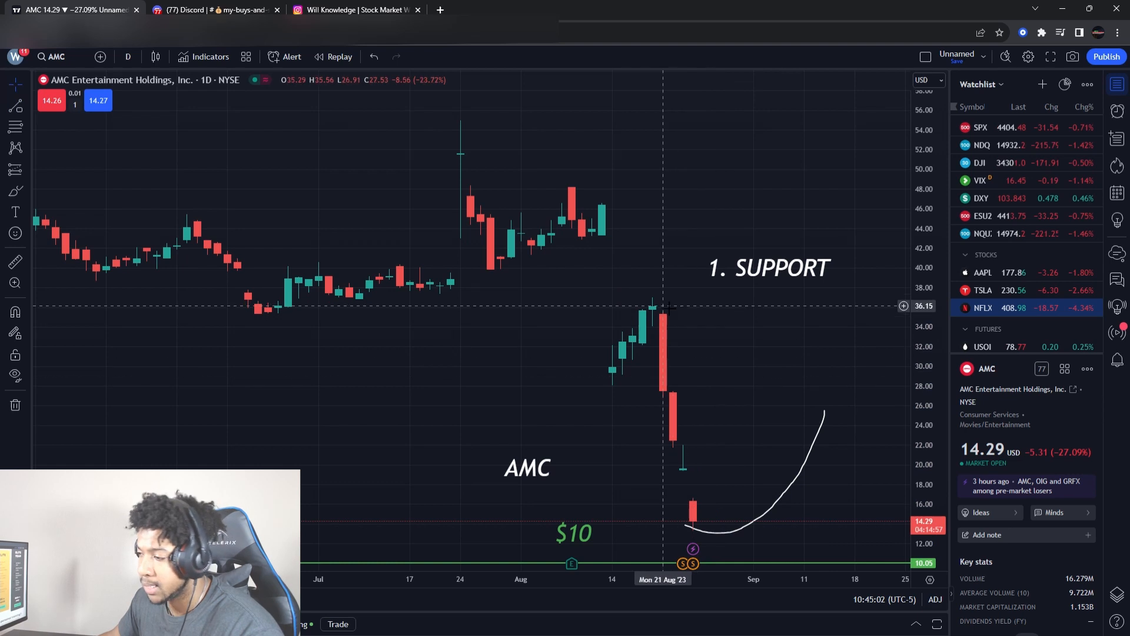
pyautogui.moveTo(757, 515)
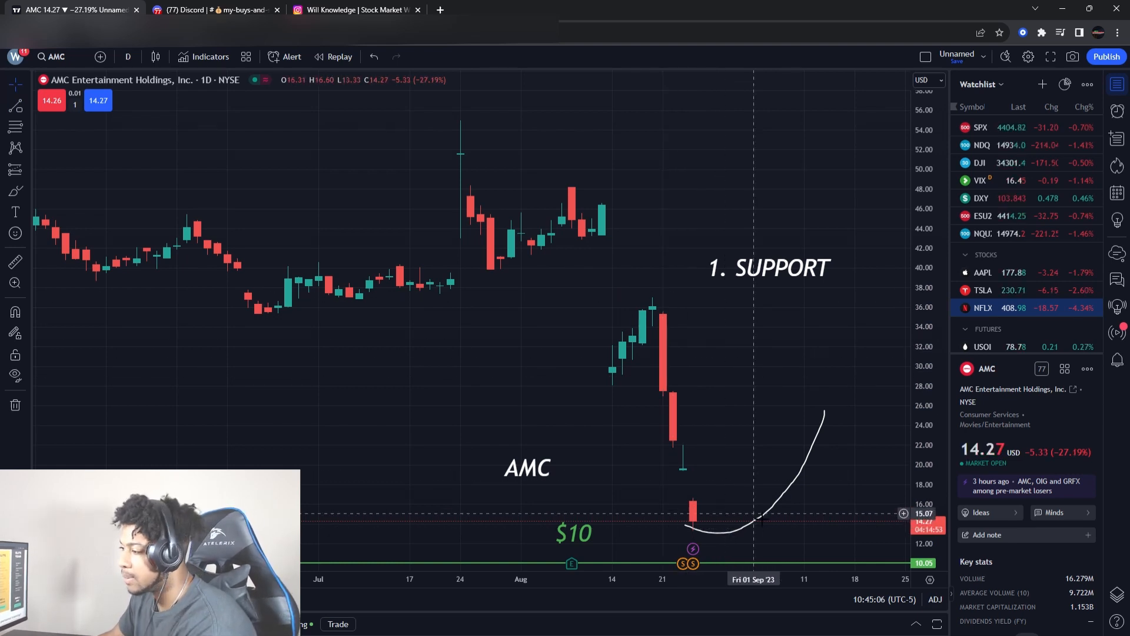
pyautogui.moveTo(741, 413)
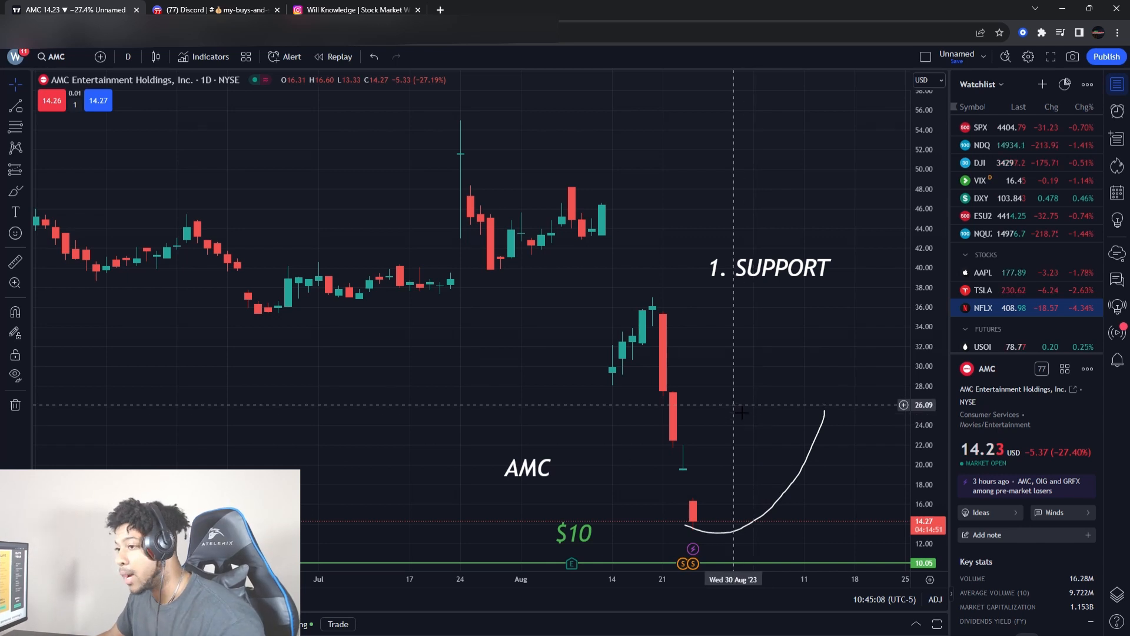
pyautogui.moveTo(753, 418)
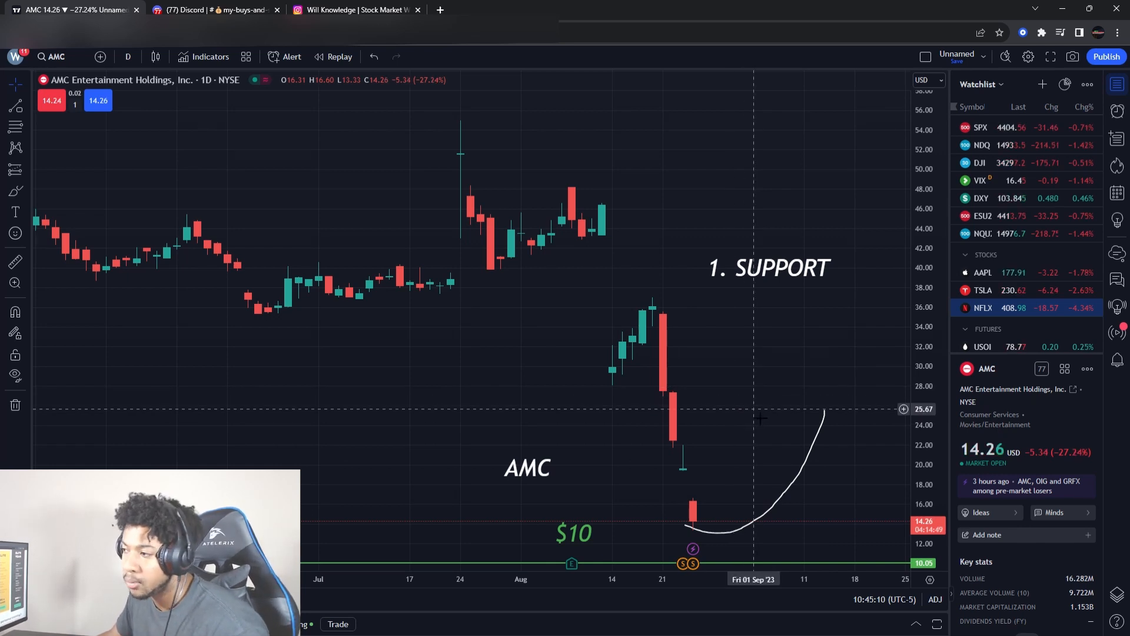
pyautogui.moveTo(756, 407)
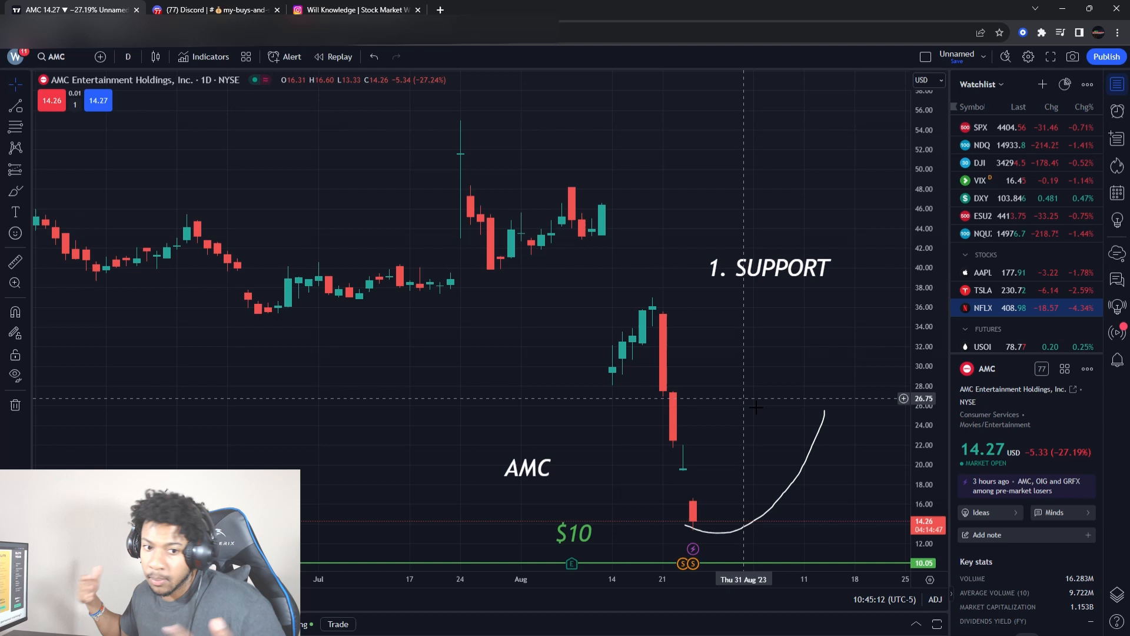
pyautogui.moveTo(774, 526)
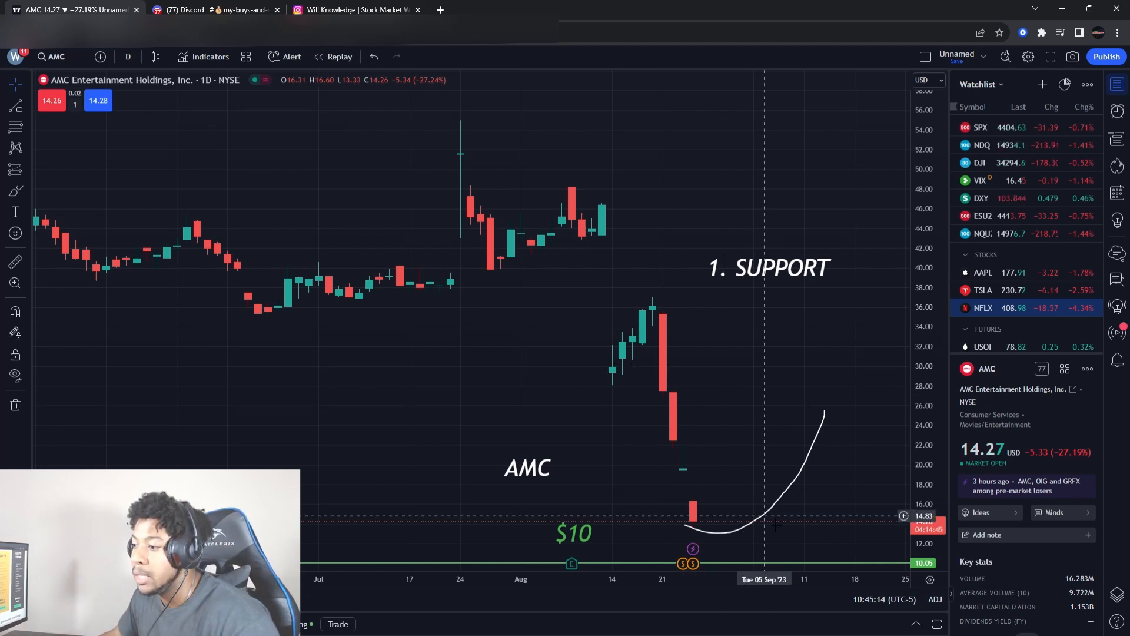
pyautogui.moveTo(762, 280)
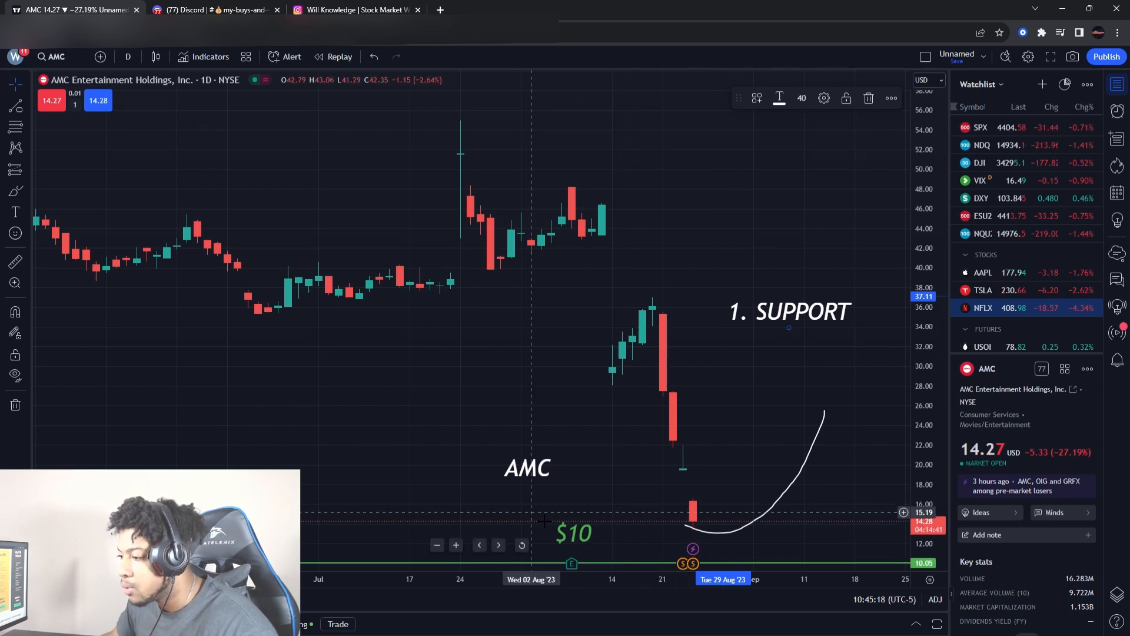
pyautogui.moveTo(601, 523)
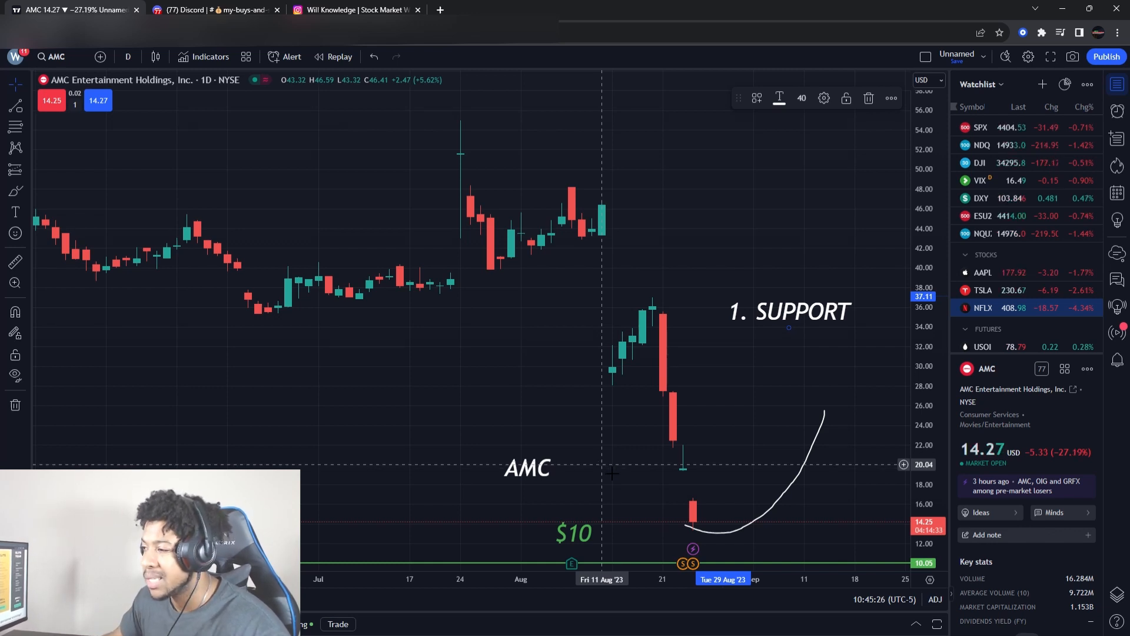
pyautogui.moveTo(713, 438)
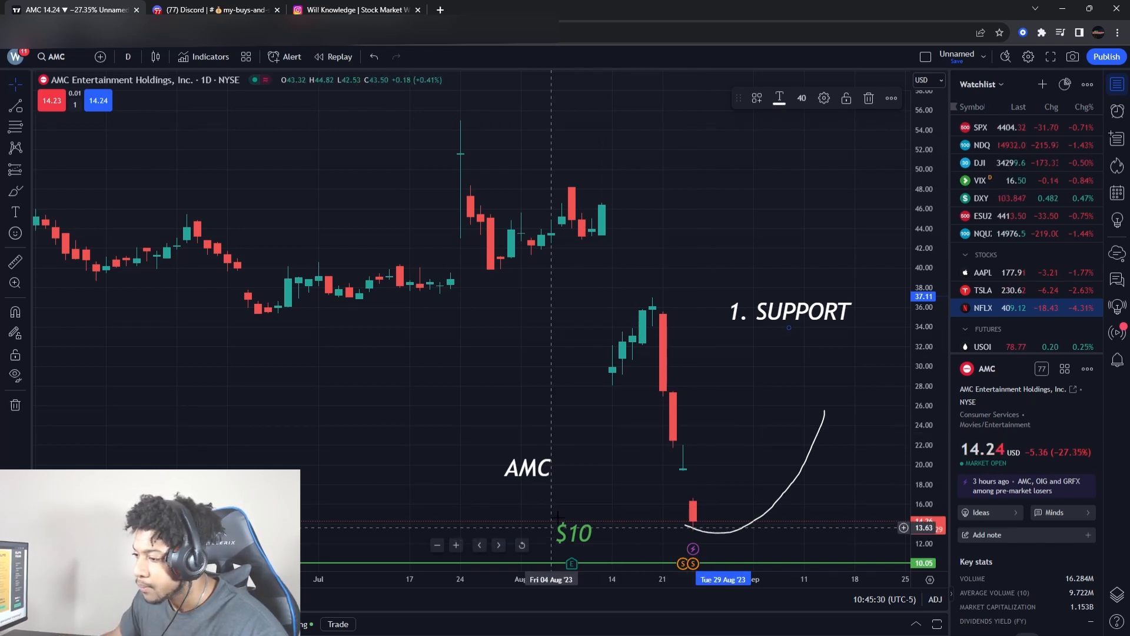
pyautogui.moveTo(547, 424)
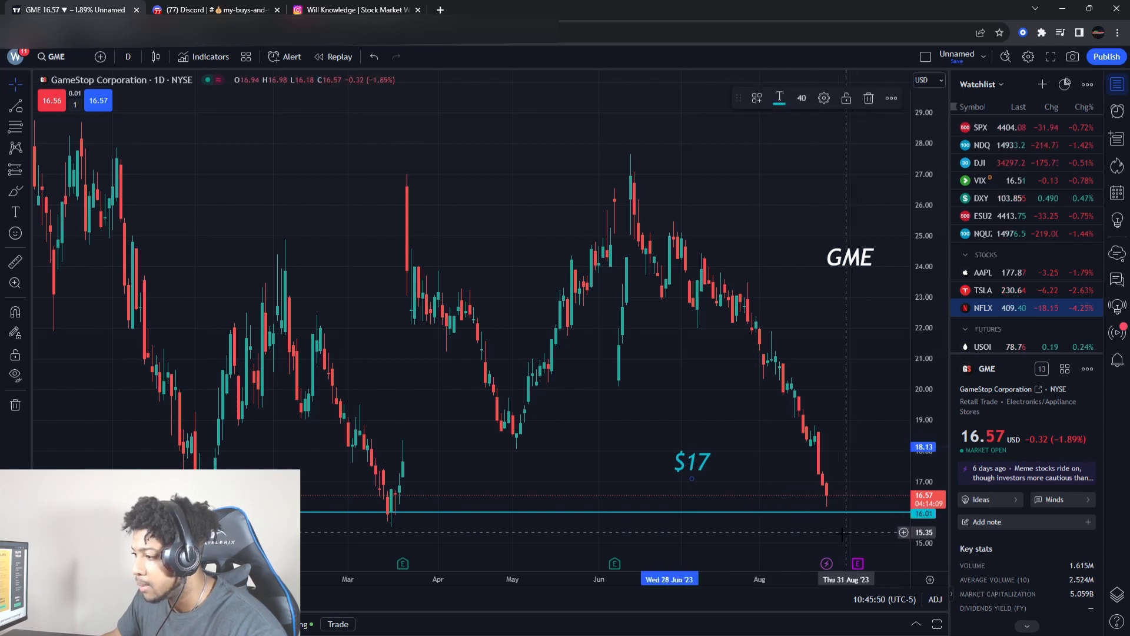
# Edit the GME support label from $17 to $16.
pyautogui.doubleClick(691, 461)
pyautogui.write('$16')
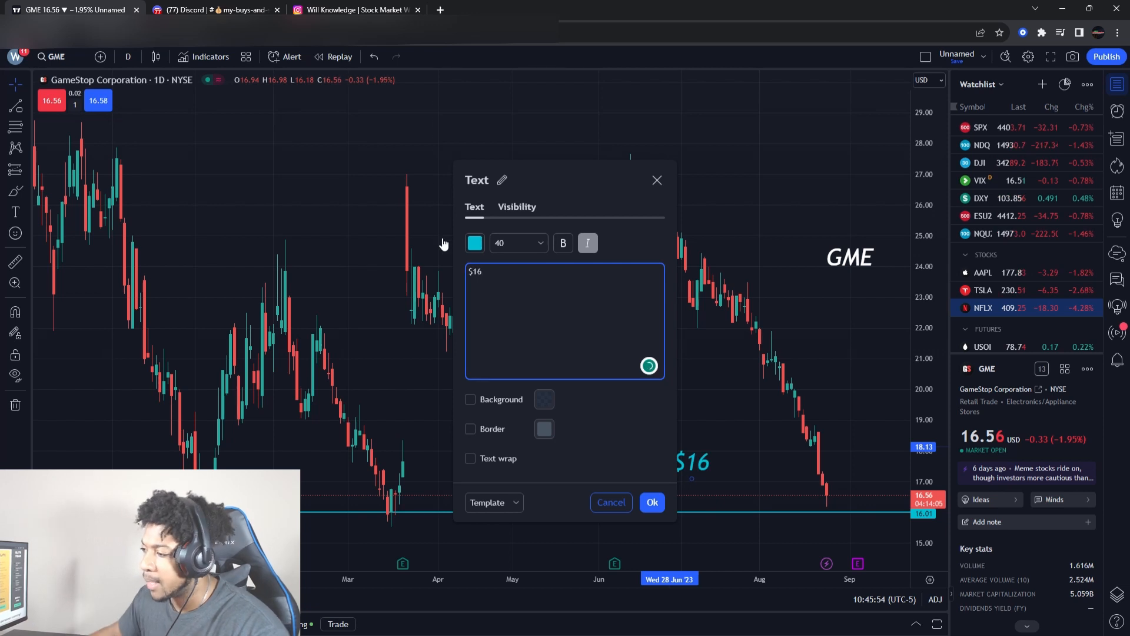
pyautogui.click(651, 501)
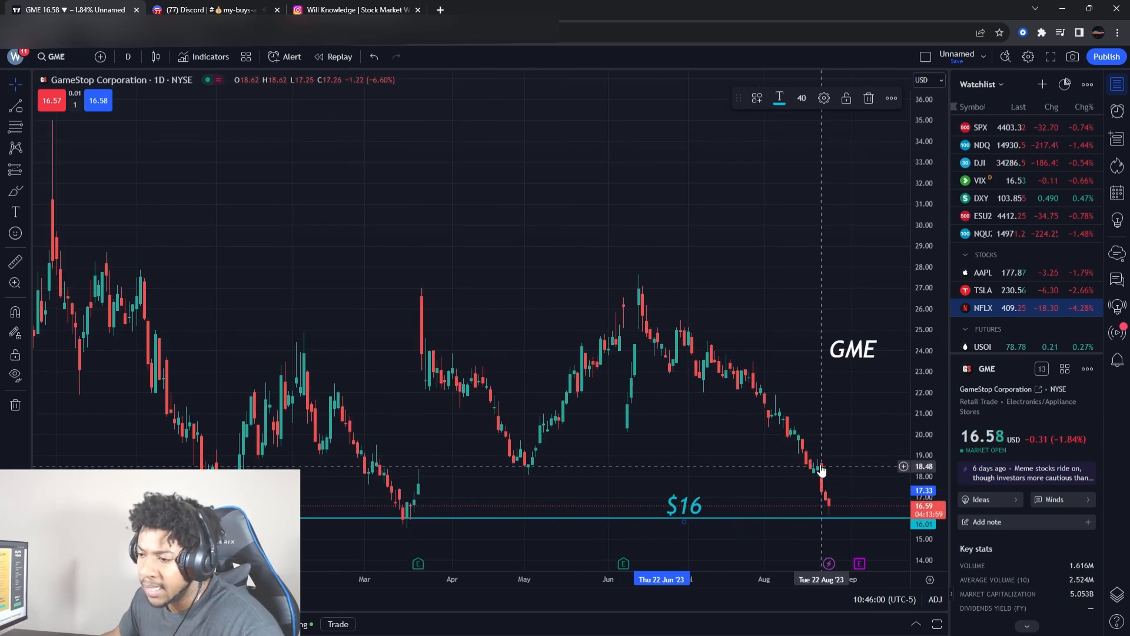
pyautogui.moveTo(241, 169)
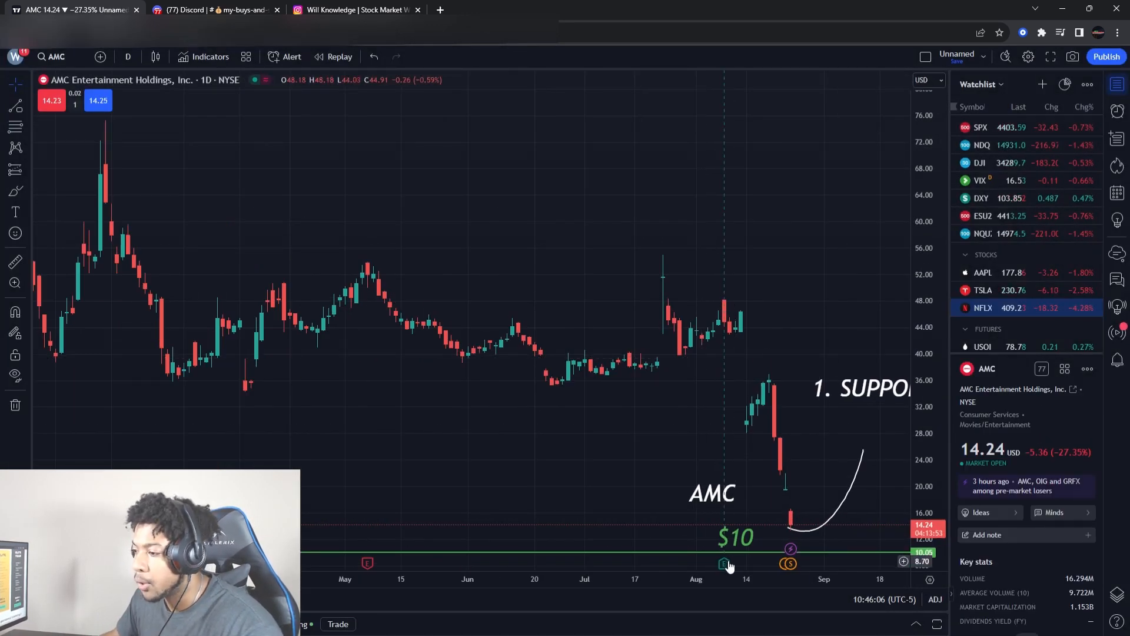
pyautogui.moveTo(635, 404)
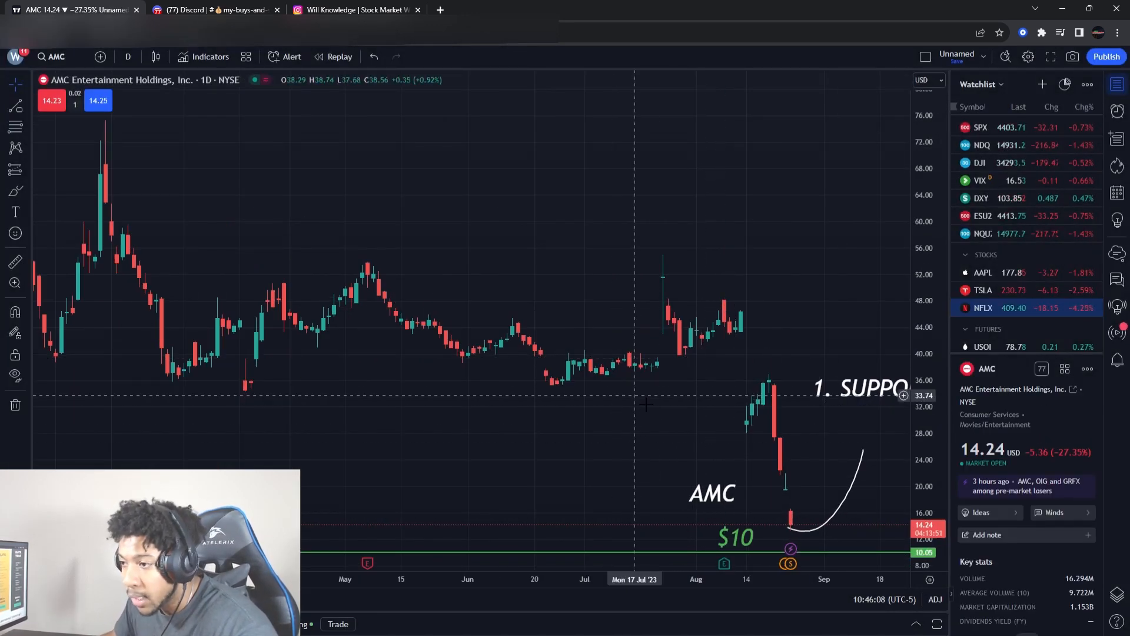
pyautogui.moveTo(742, 325)
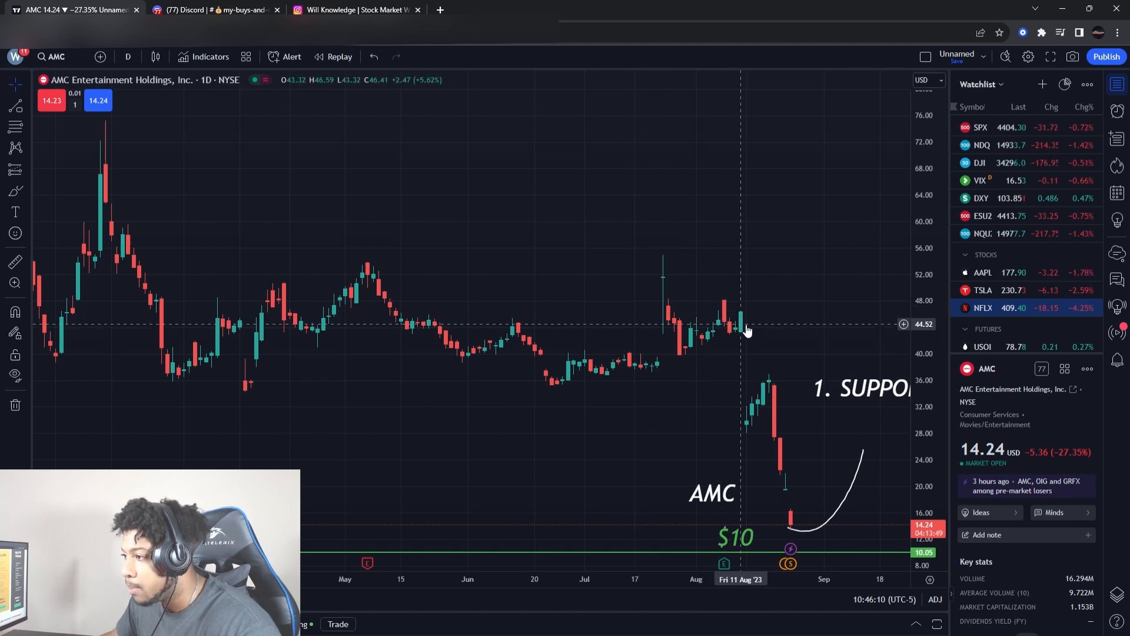
pyautogui.moveTo(793, 523)
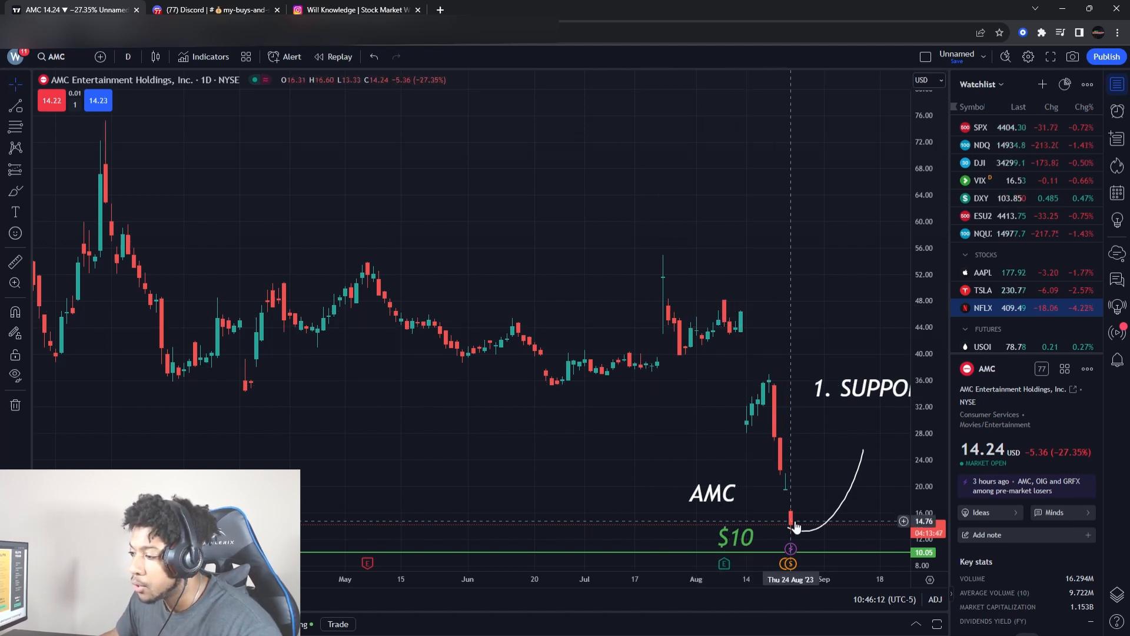
pyautogui.moveTo(778, 401)
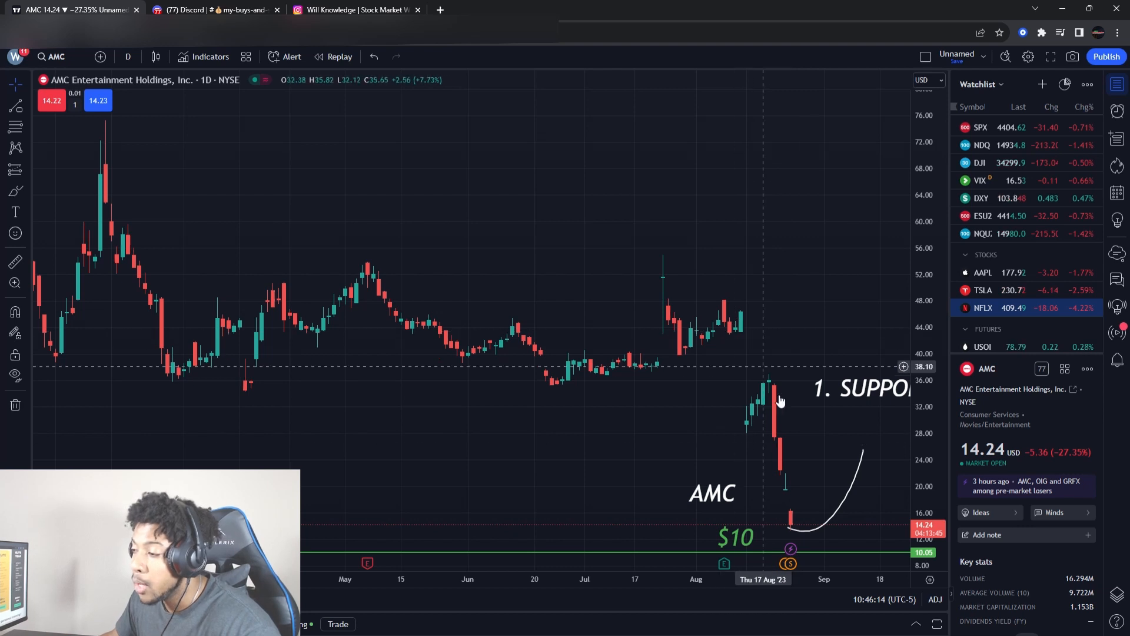
pyautogui.moveTo(824, 471)
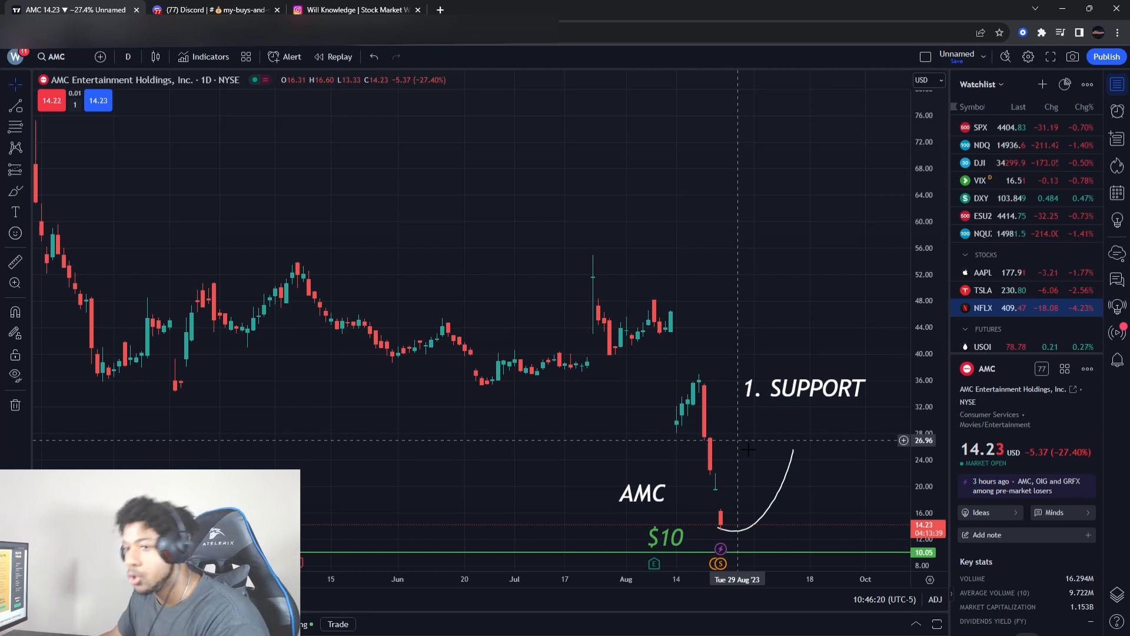
pyautogui.moveTo(721, 449)
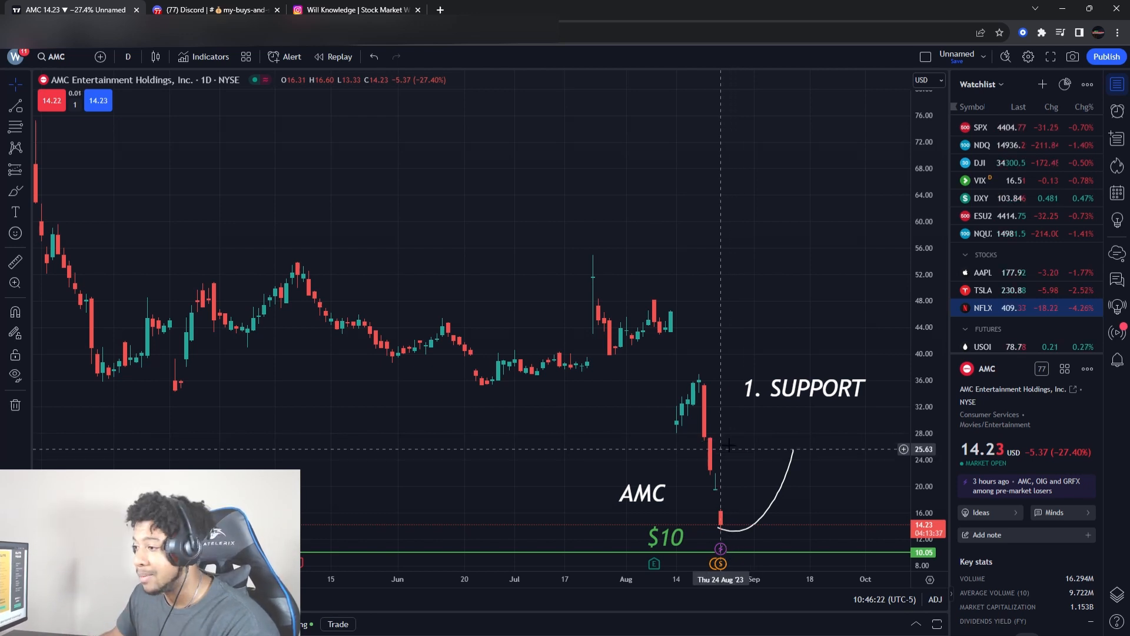
pyautogui.moveTo(698, 390)
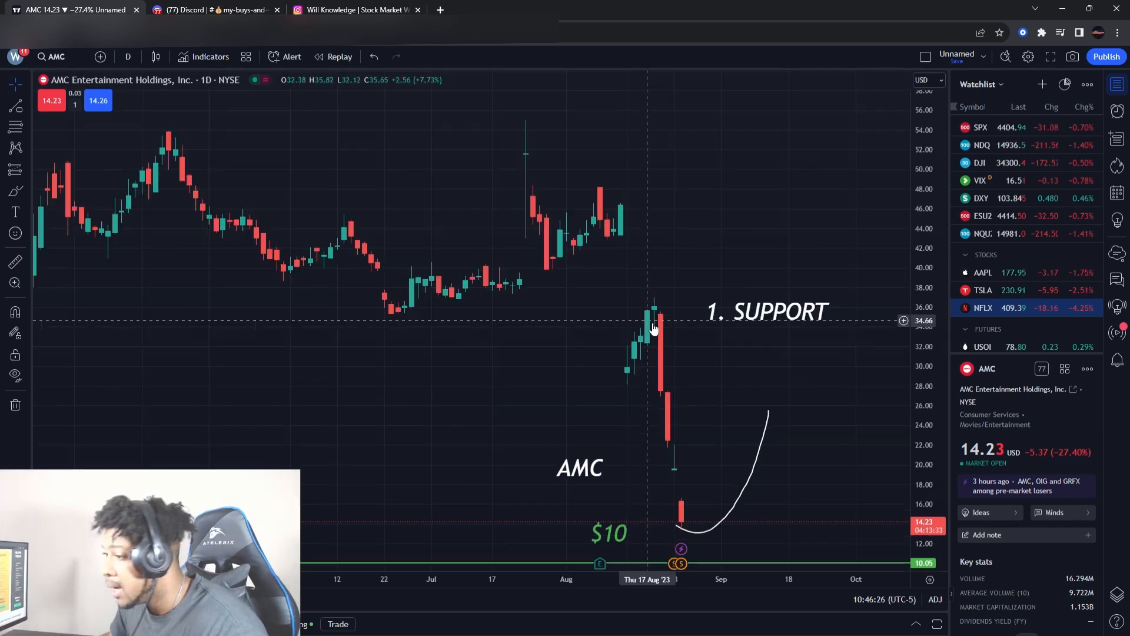
# Leave the annotated AMC chart and switch to the Instagram profile tab.
pyautogui.click(353, 9)
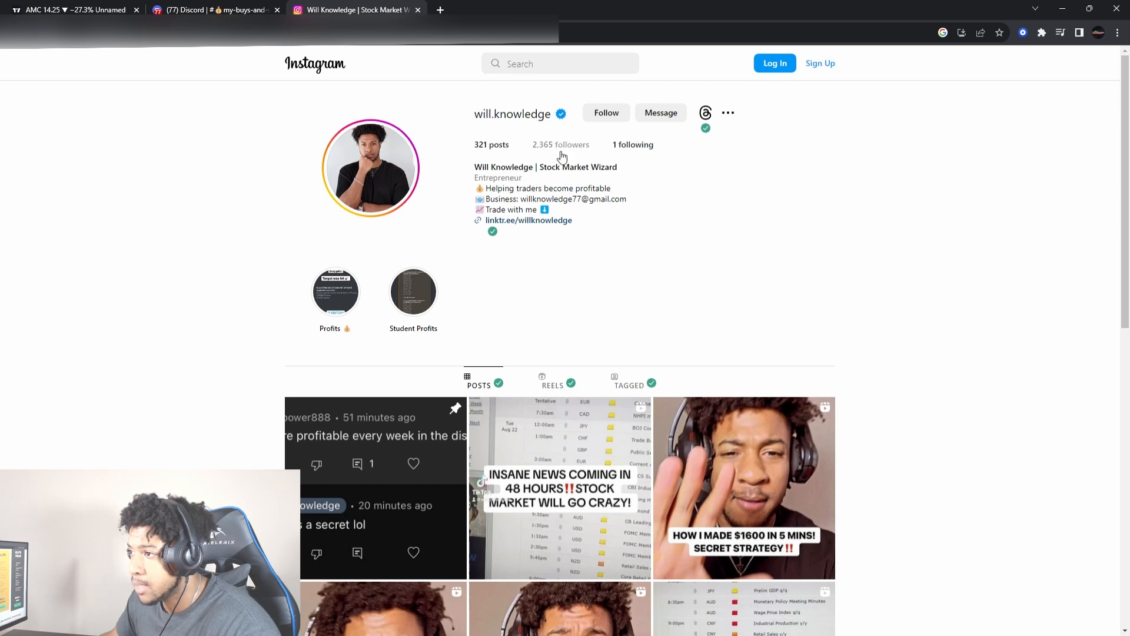
pyautogui.moveTo(901, 275)
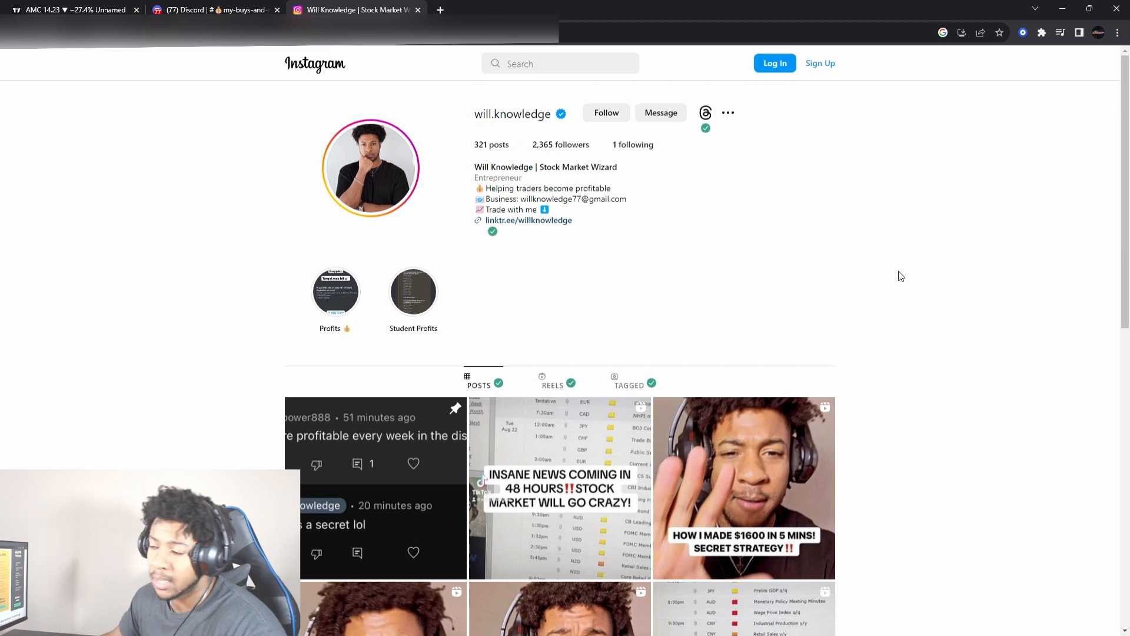
pyautogui.moveTo(926, 284)
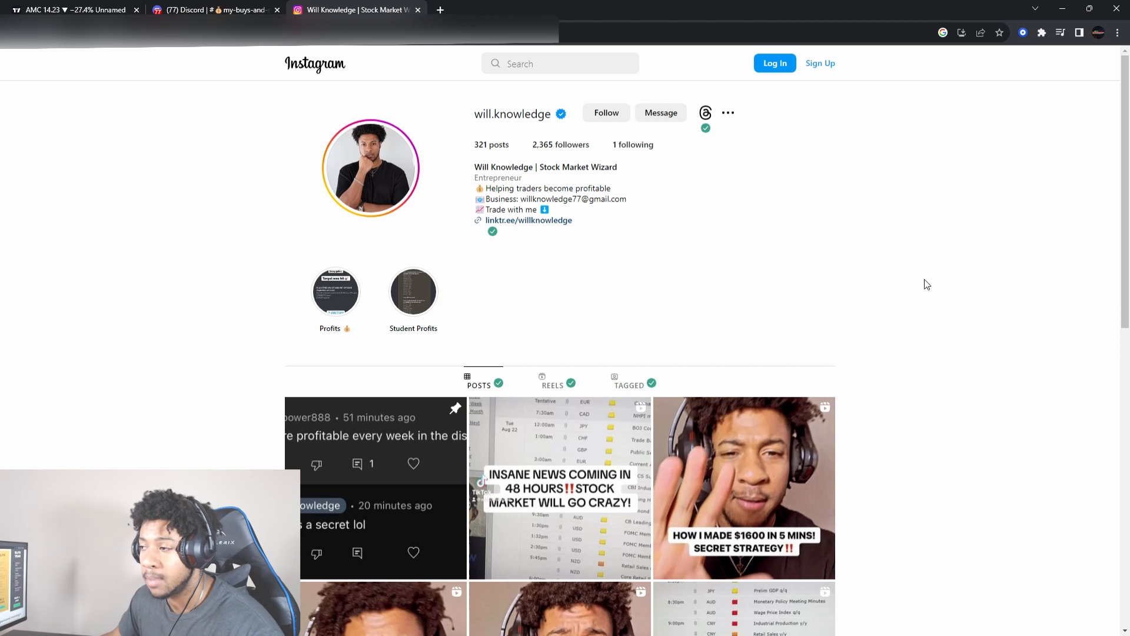
pyautogui.moveTo(851, 242)
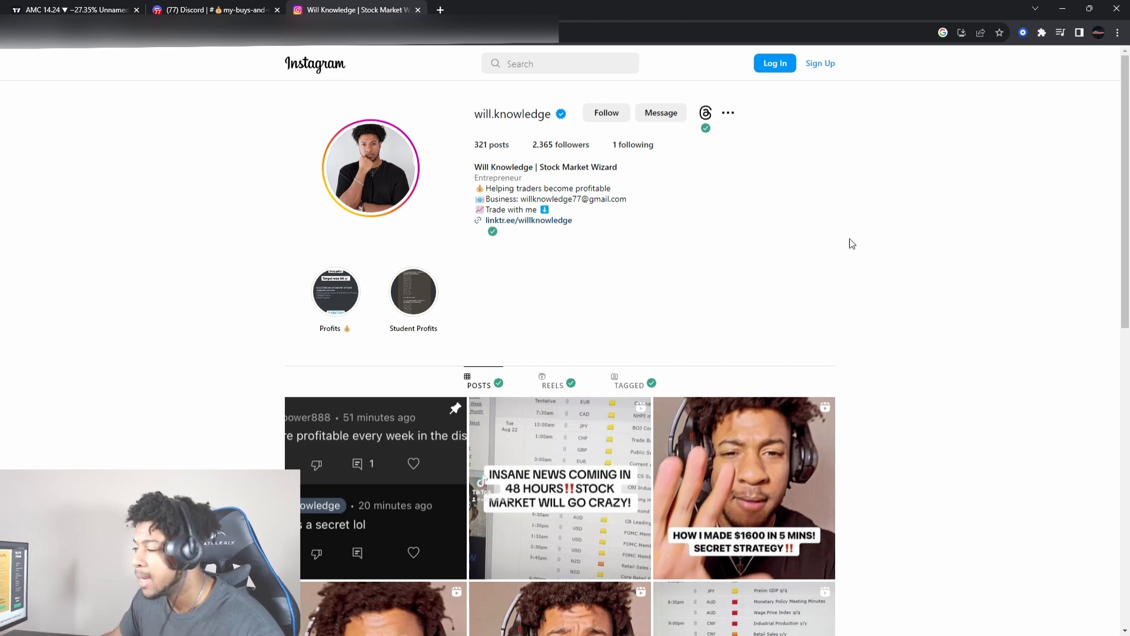